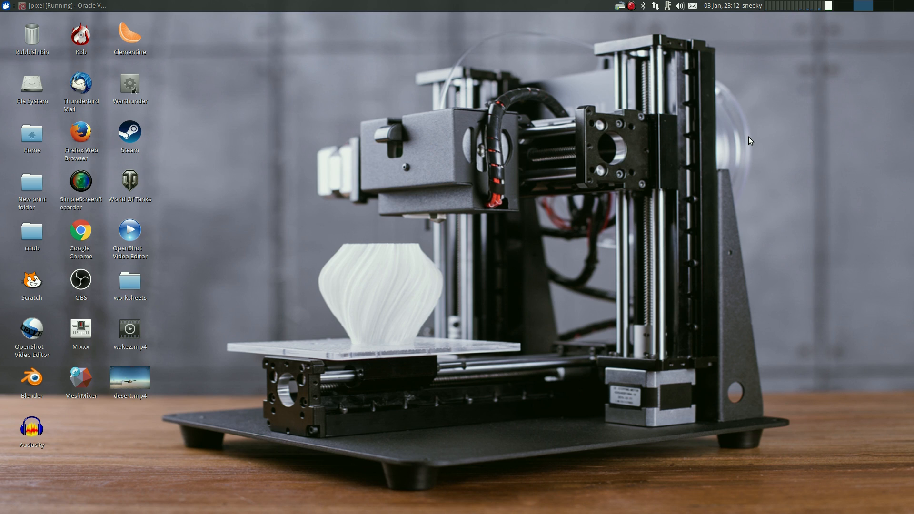
pyautogui.moveTo(326, 241)
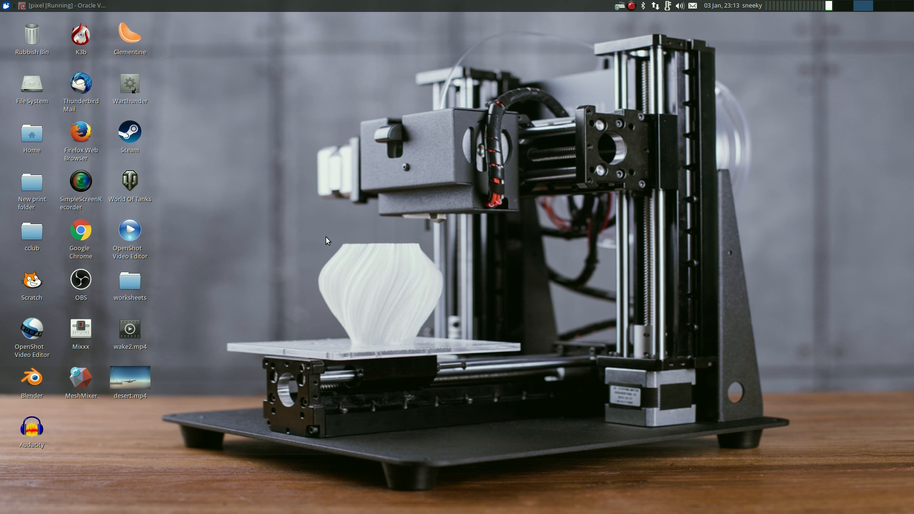
pyautogui.moveTo(254, 178)
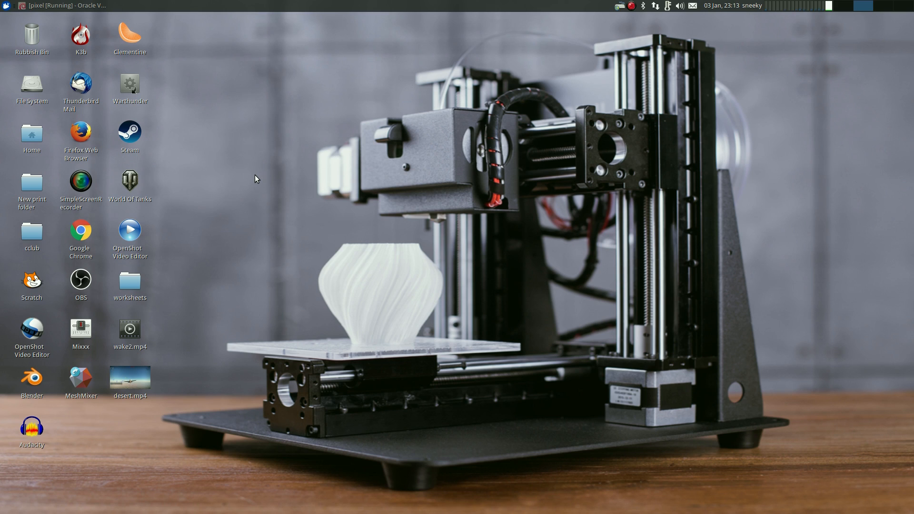
# Bring the running 'pixel' VirtualBox VM window to the front over the host desktop
pyautogui.click(58, 5)
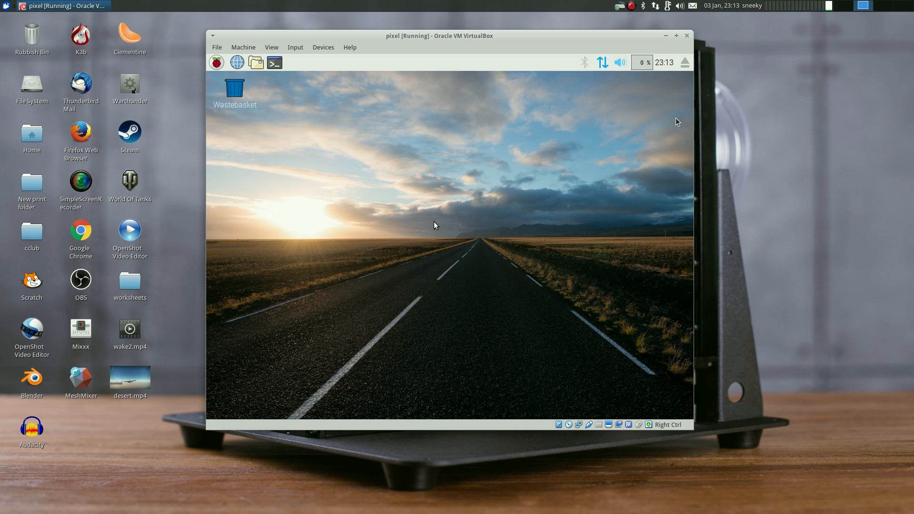
pyautogui.moveTo(455, 180)
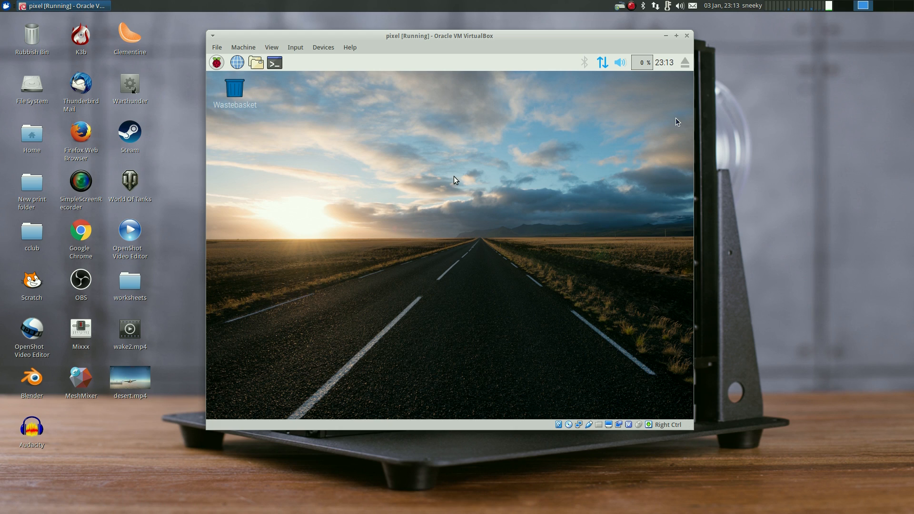
pyautogui.moveTo(303, 117)
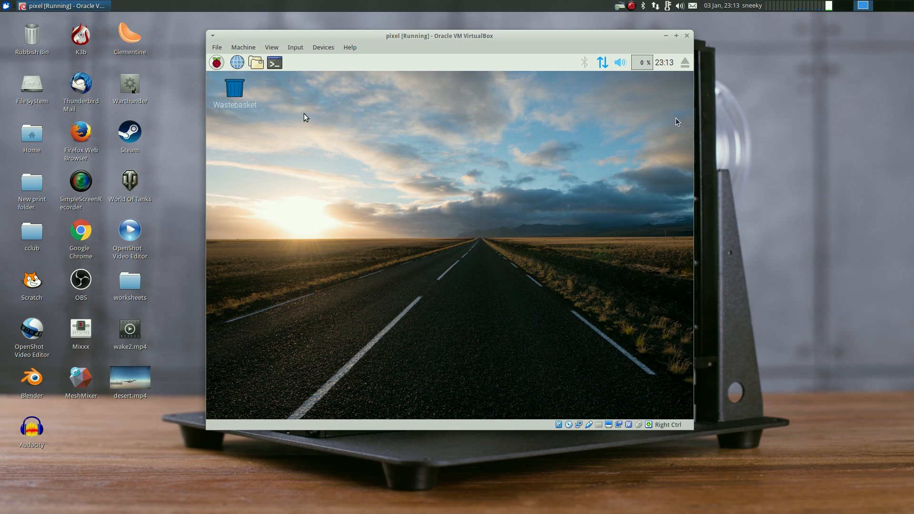
pyautogui.moveTo(473, 117)
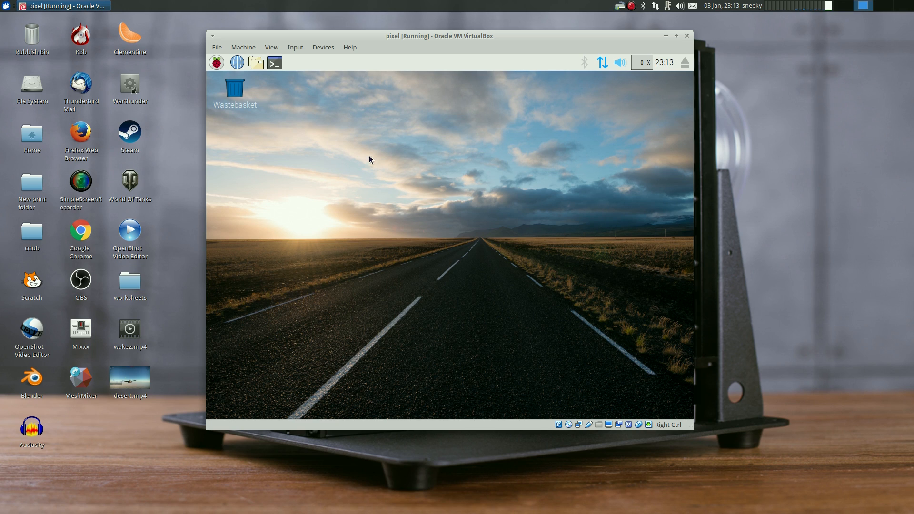
pyautogui.moveTo(368, 156)
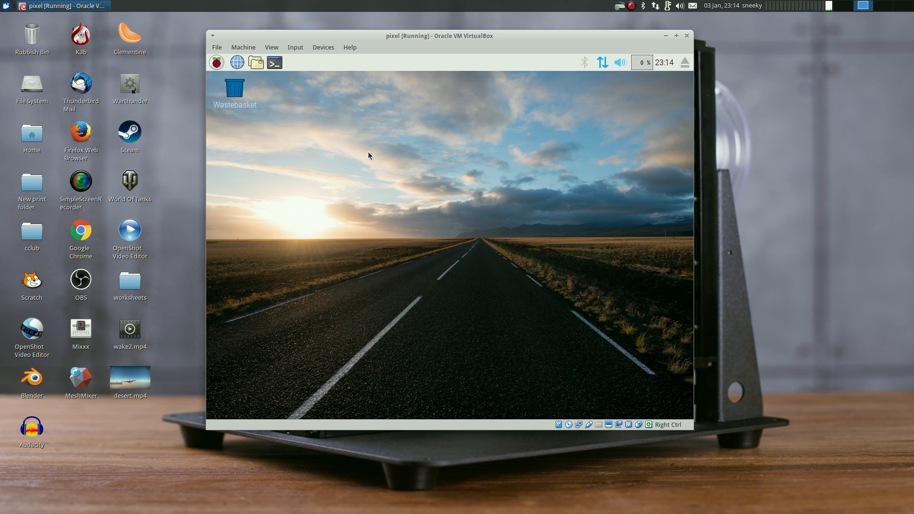
pyautogui.moveTo(402, 153)
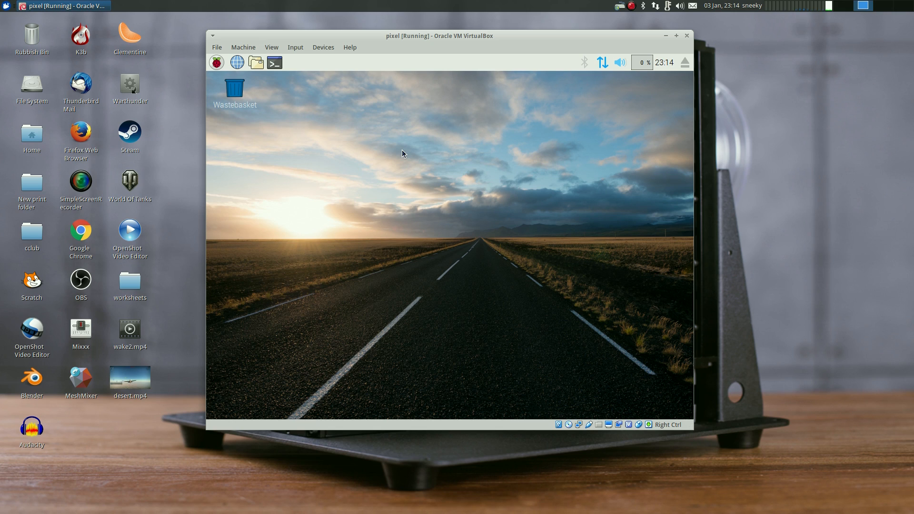
pyautogui.moveTo(396, 128)
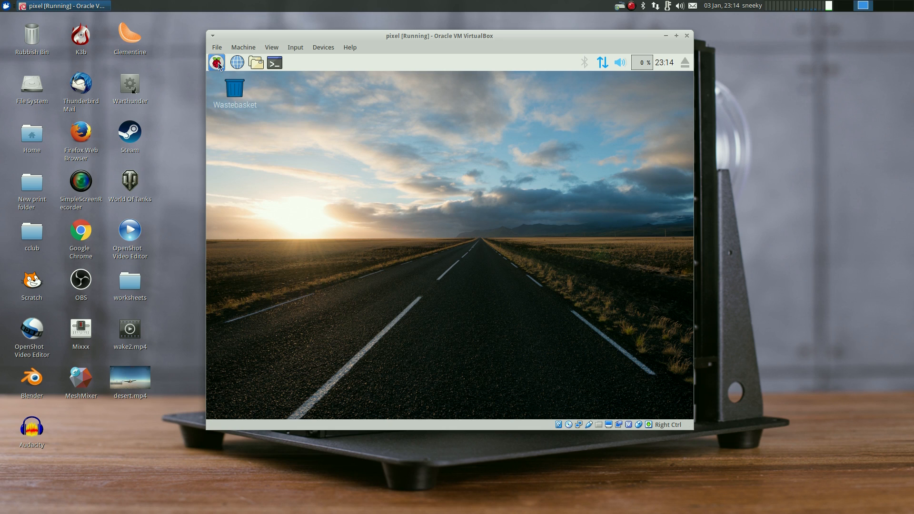
# Open the Raspberry menu to browse Programming tools like BlueJ, Scratch and Sonic Pi
pyautogui.click(216, 62)
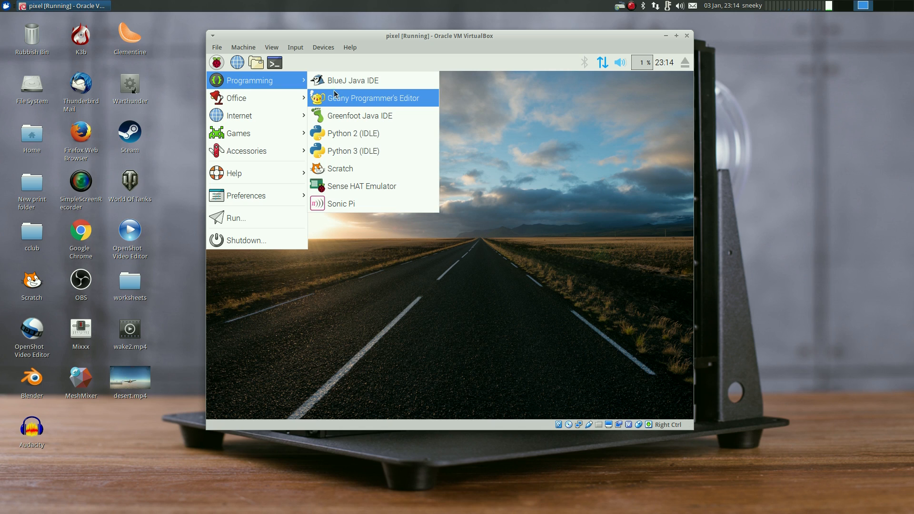
pyautogui.moveTo(345, 137)
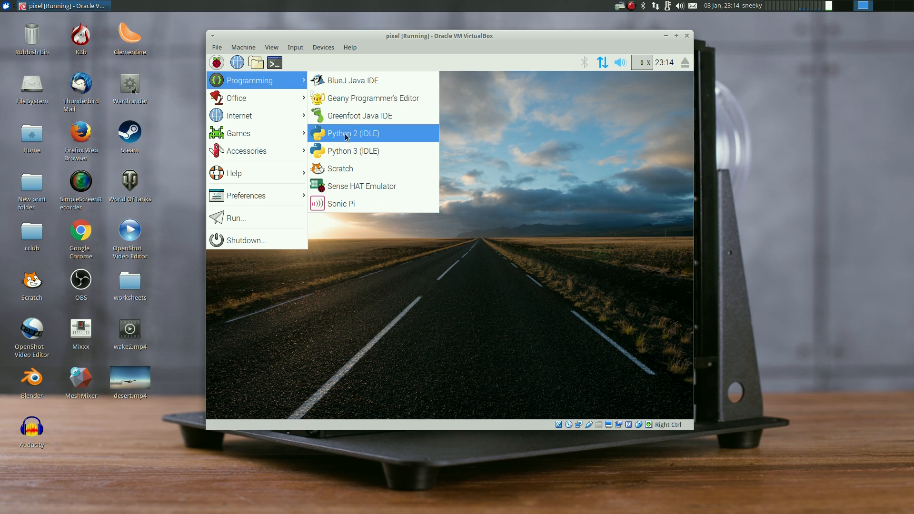
pyautogui.moveTo(339, 168)
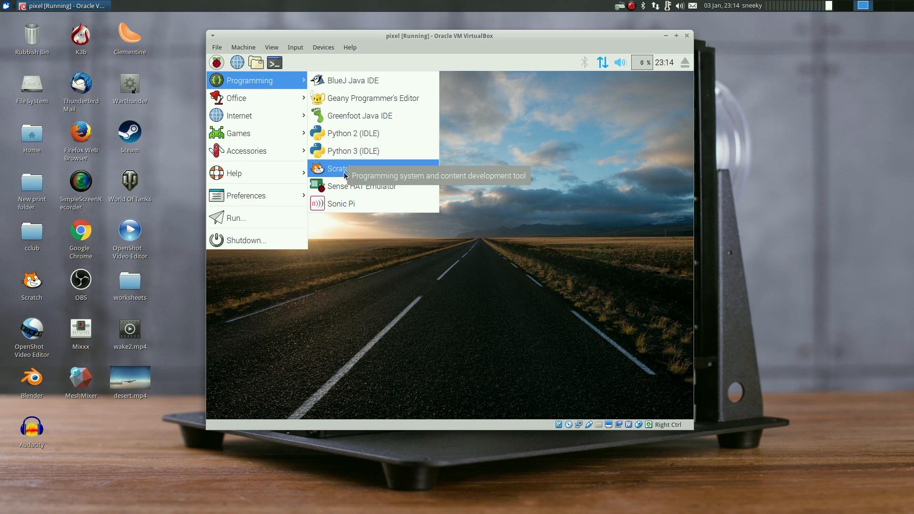
pyautogui.moveTo(346, 186)
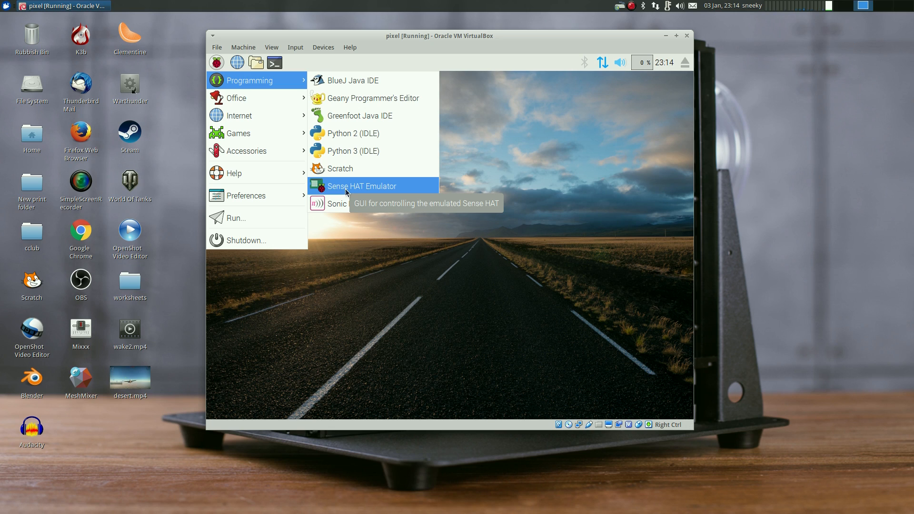
pyautogui.moveTo(340, 203)
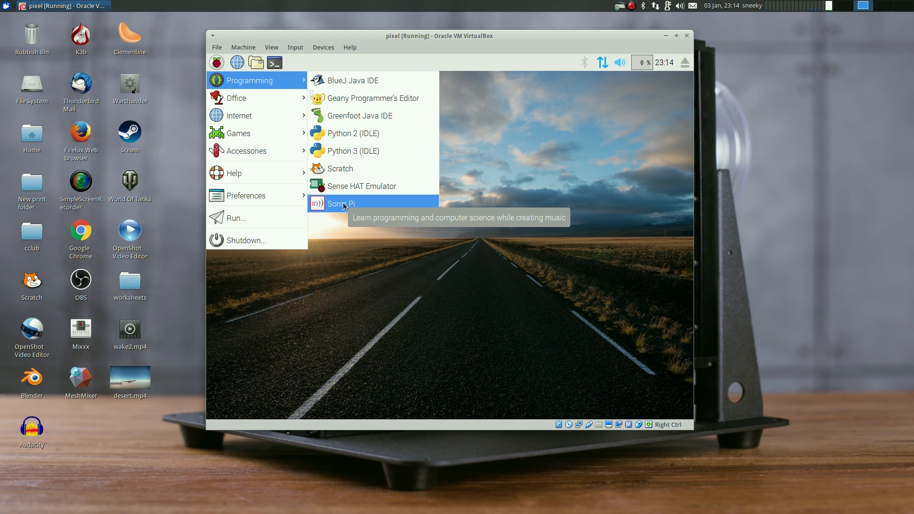
pyautogui.moveTo(389, 100)
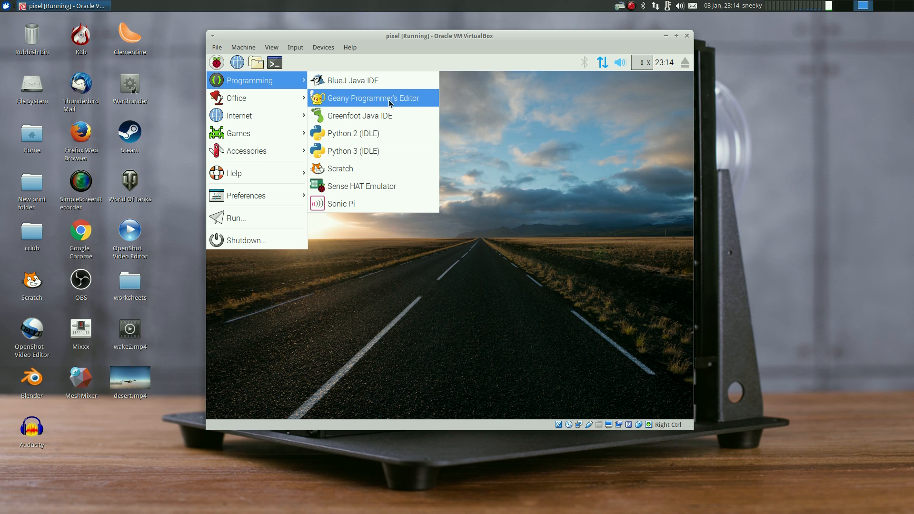
pyautogui.moveTo(352, 80)
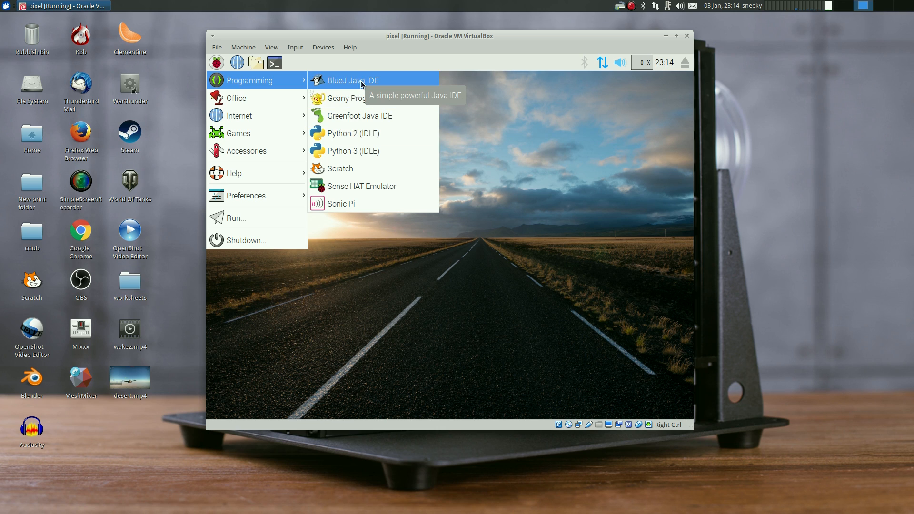
pyautogui.moveTo(361, 115)
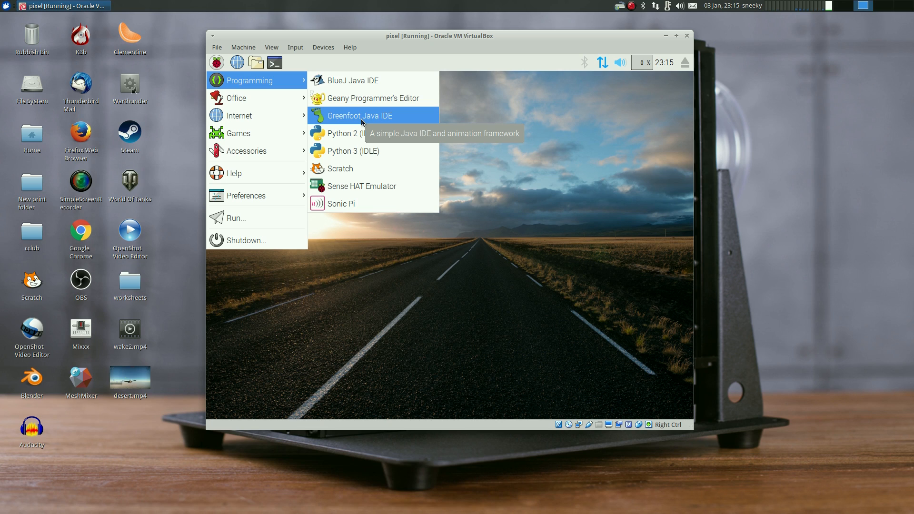
pyautogui.moveTo(354, 156)
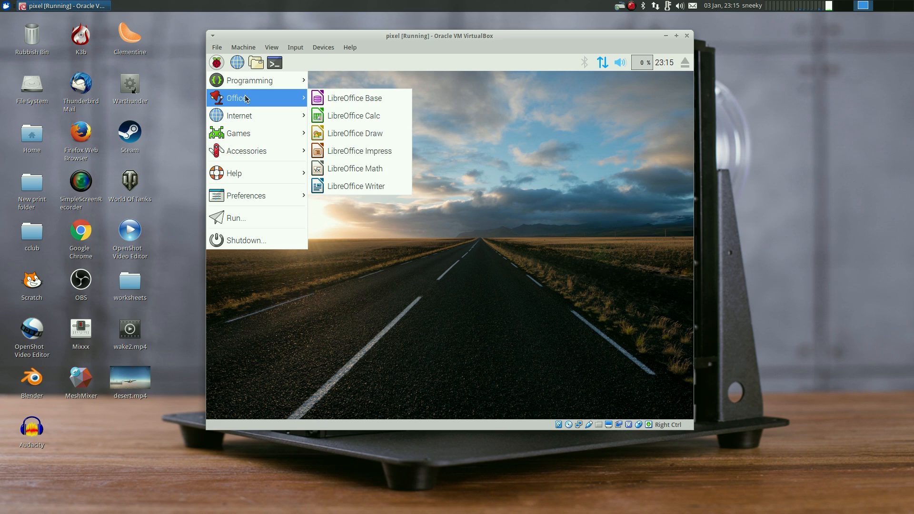
pyautogui.moveTo(294, 103)
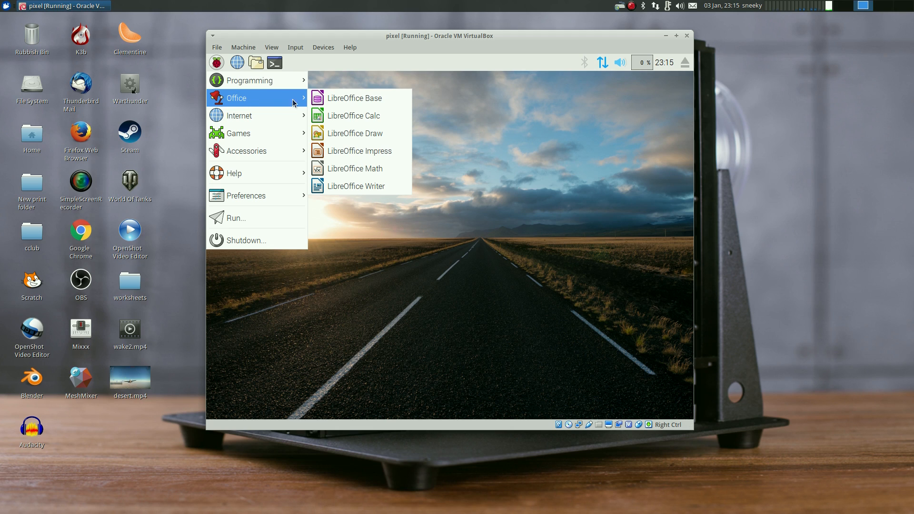
# Launch a blank LibreOffice Writer document from the Office menu, then close its window
pyautogui.click(356, 186)
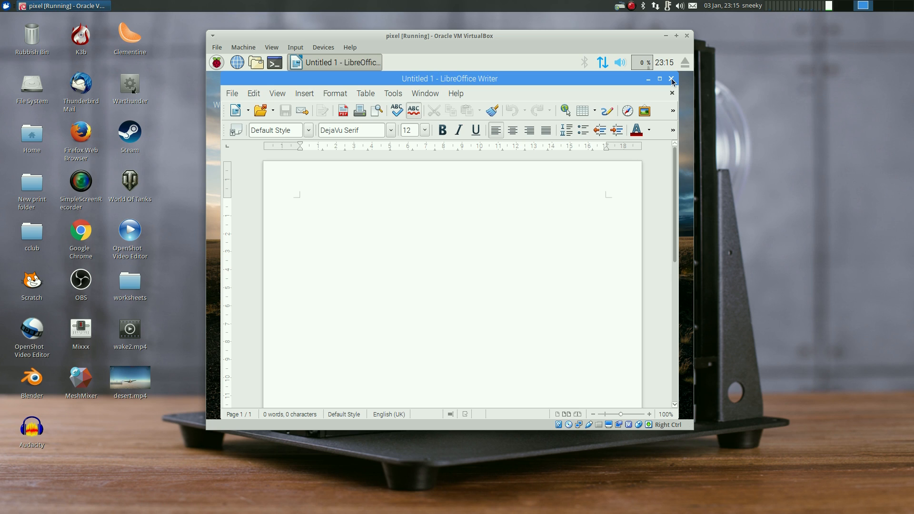
pyautogui.click(670, 79)
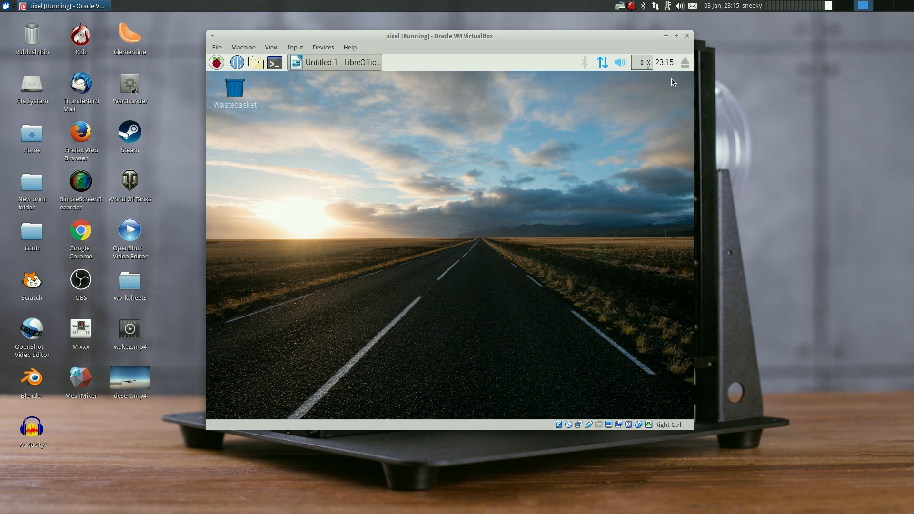
# Reopen the Raspberry applications menu to browse the Internet apps and The MagPi
pyautogui.click(217, 62)
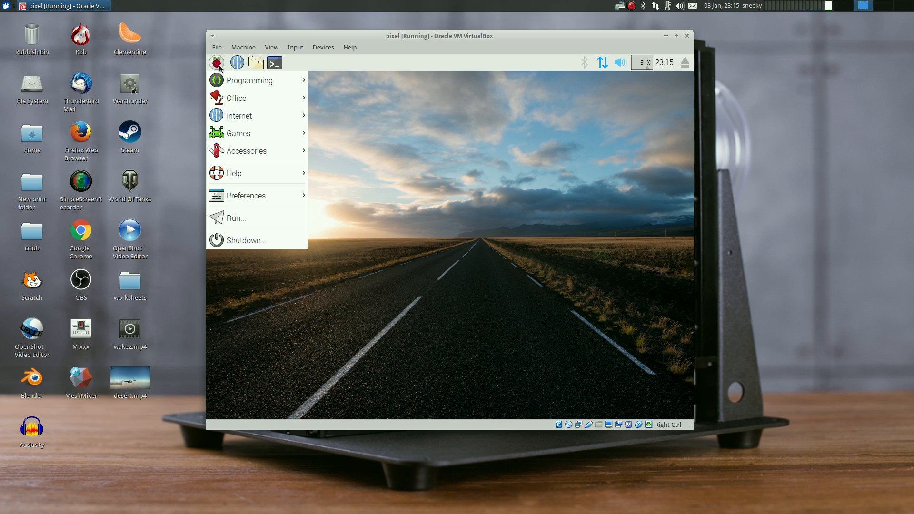
pyautogui.moveTo(239, 115)
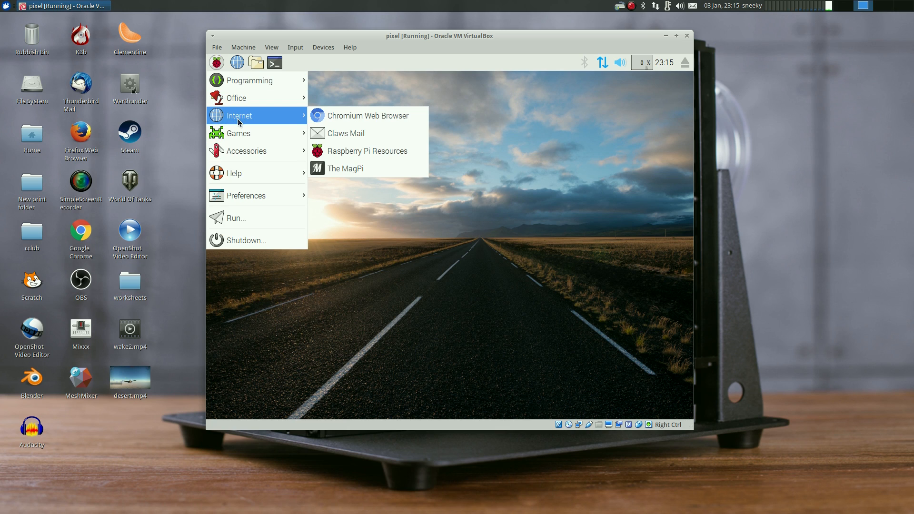
pyautogui.moveTo(367, 115)
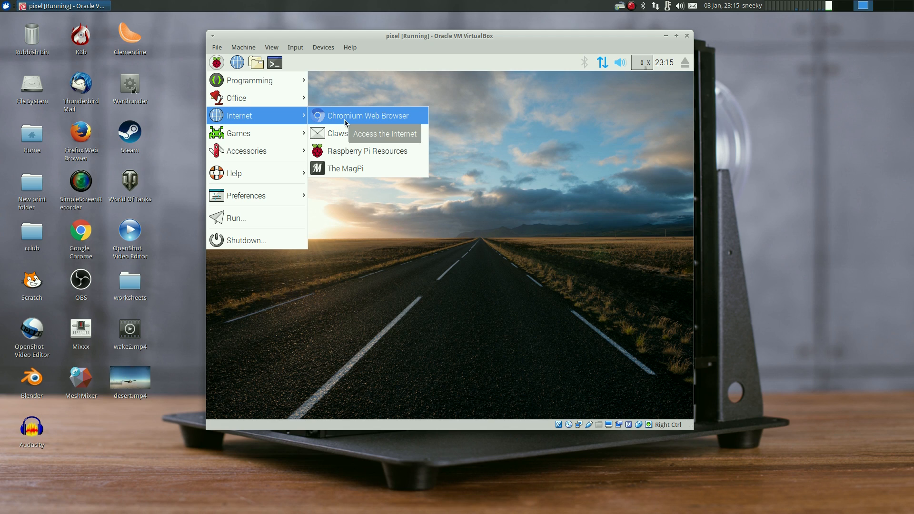
pyautogui.moveTo(347, 154)
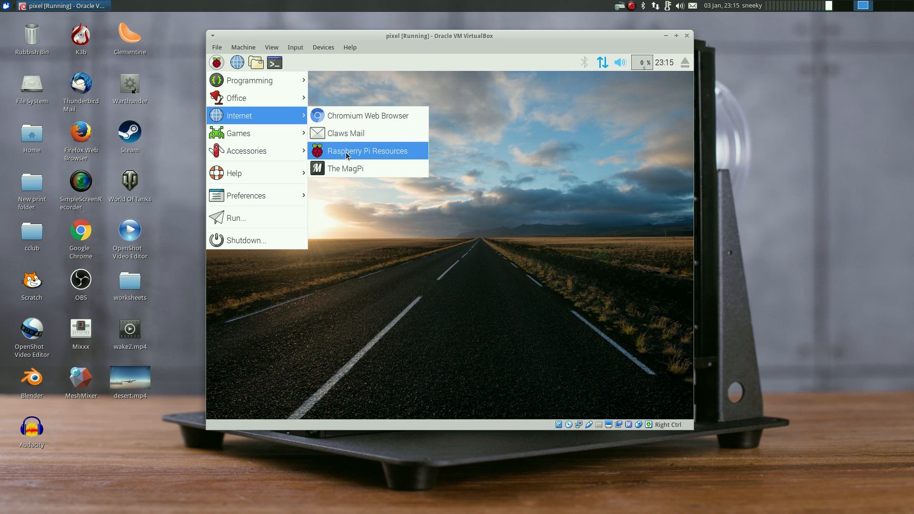
pyautogui.moveTo(345, 168)
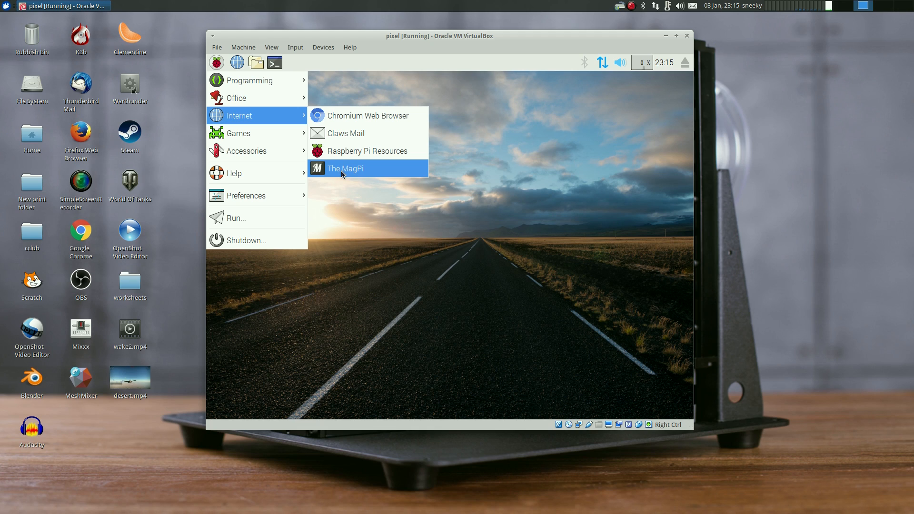
pyautogui.moveTo(345, 169)
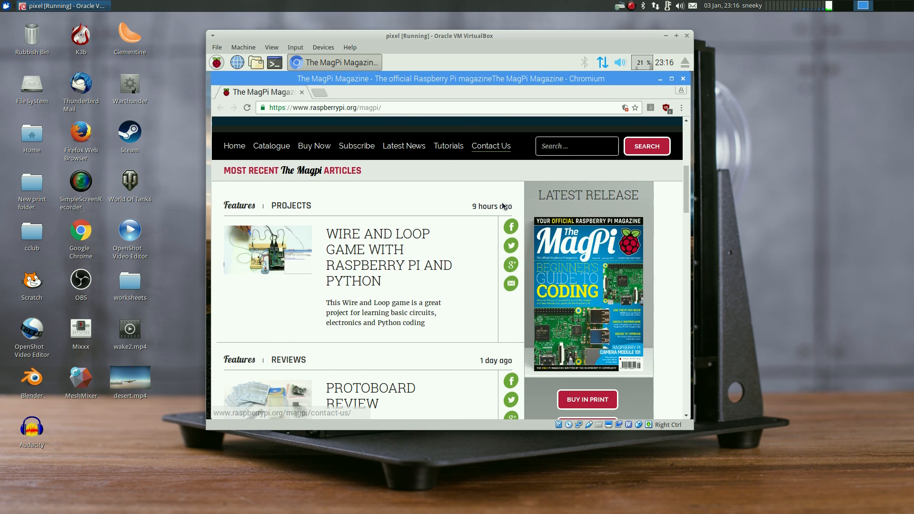
# Scroll down the MagPi magazine homepage in Chromium
pyautogui.scroll(-3)
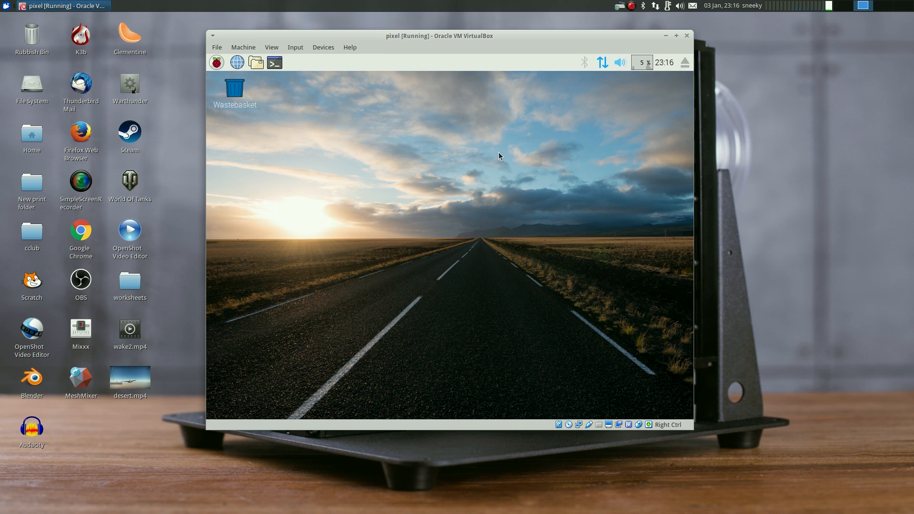
# Open the Raspberry menu to browse the Internet, Games and Accessories entries
pyautogui.click(216, 62)
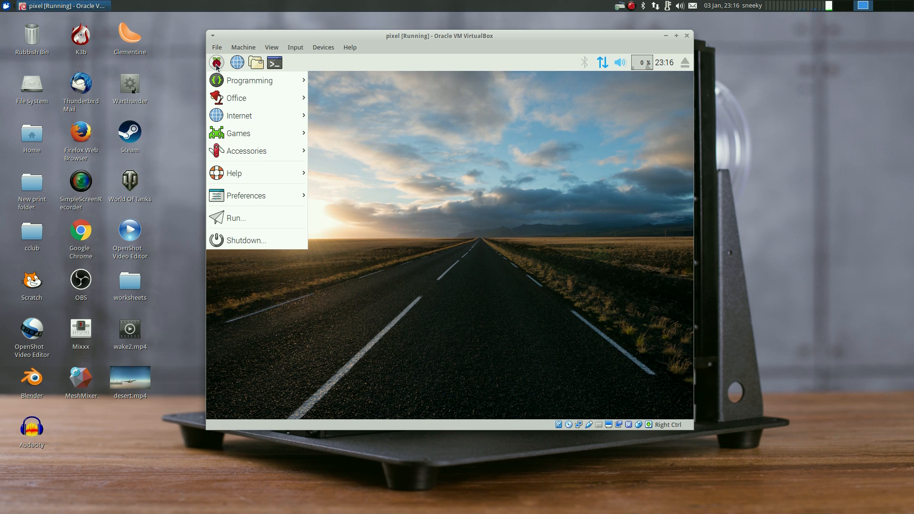
pyautogui.moveTo(239, 115)
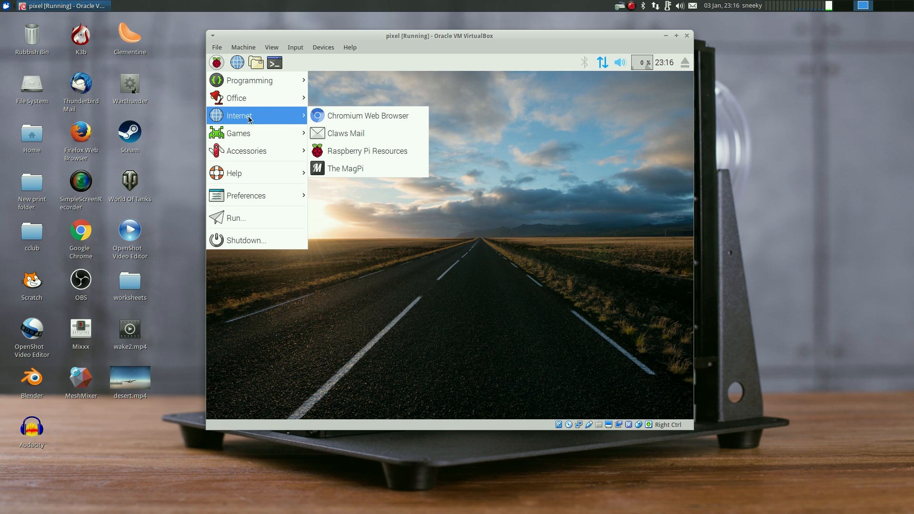
pyautogui.moveTo(238, 133)
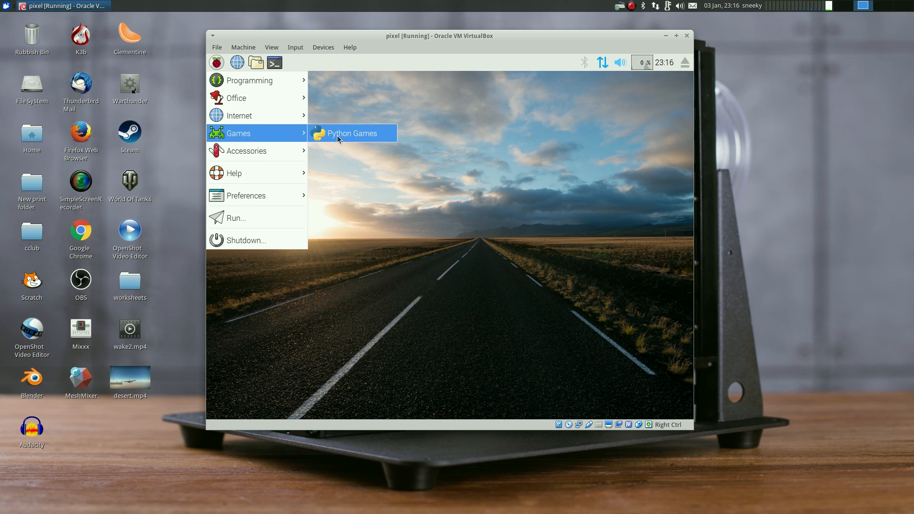
pyautogui.moveTo(352, 133)
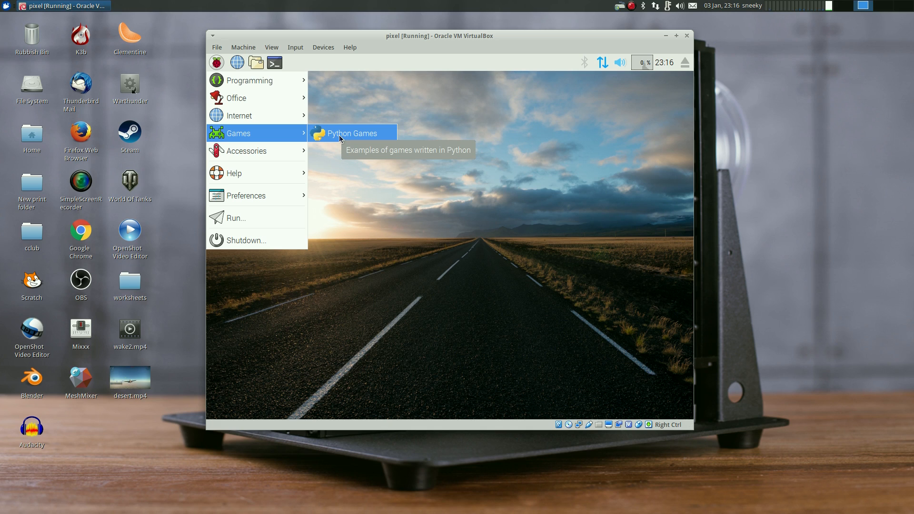
pyautogui.moveTo(246, 151)
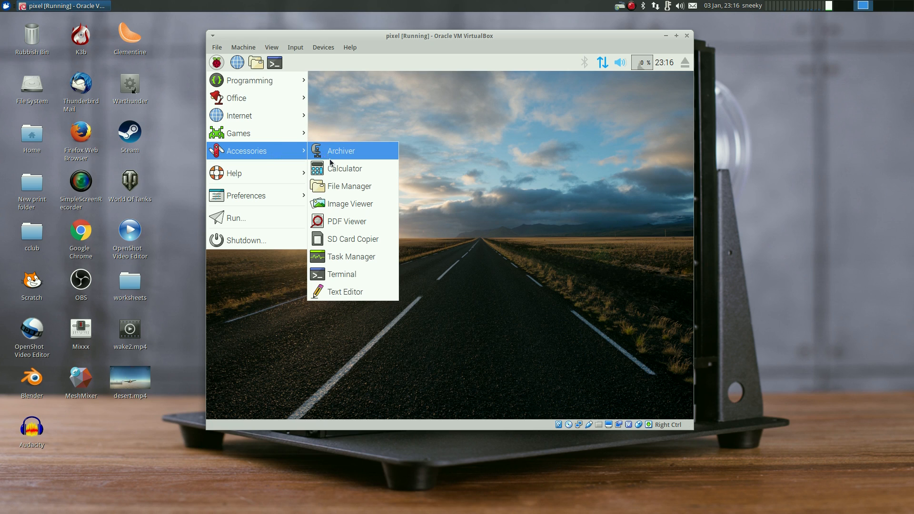
pyautogui.moveTo(340, 187)
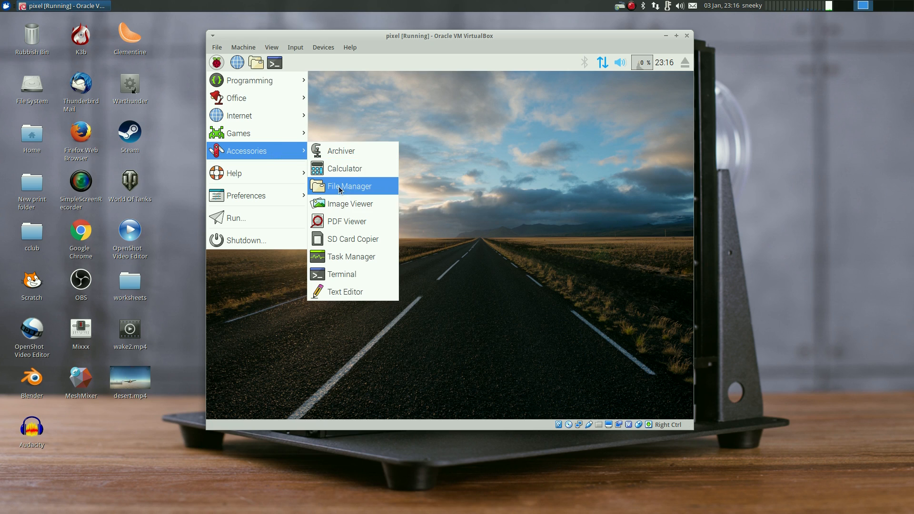
# Open File Manager on the /home/pi folder, then close it
pyautogui.click(349, 186)
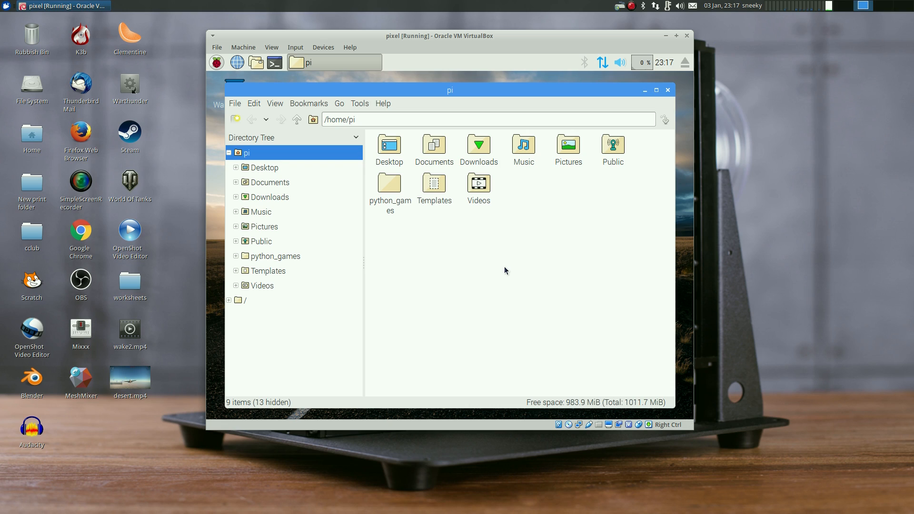
pyautogui.moveTo(611, 242)
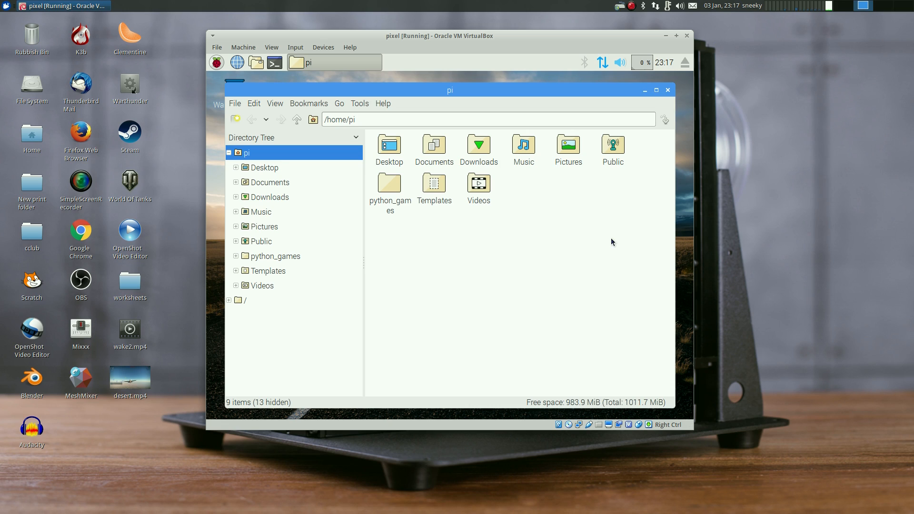
pyautogui.moveTo(625, 172)
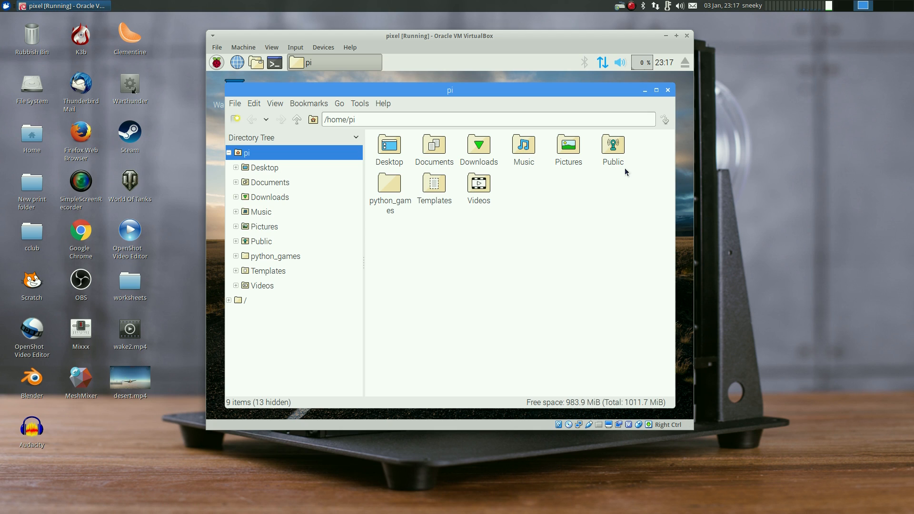
pyautogui.click(667, 90)
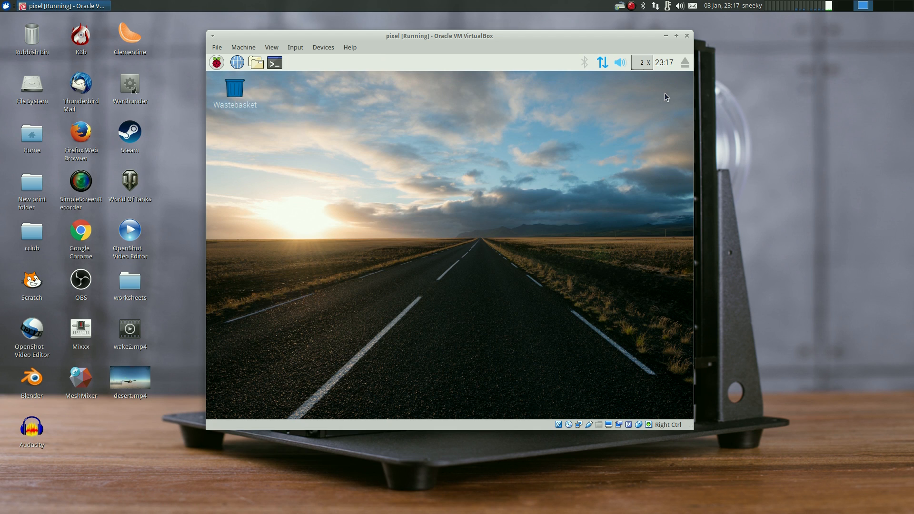
pyautogui.click(216, 63)
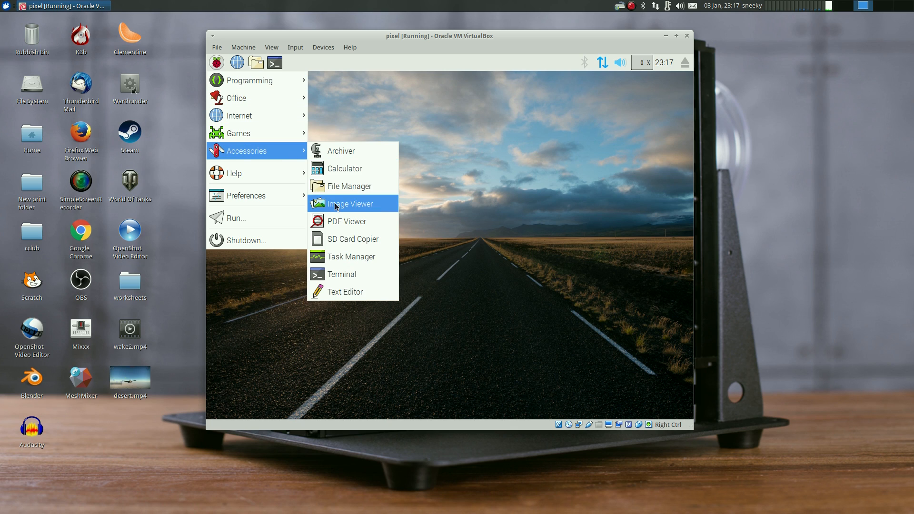
pyautogui.moveTo(347, 221)
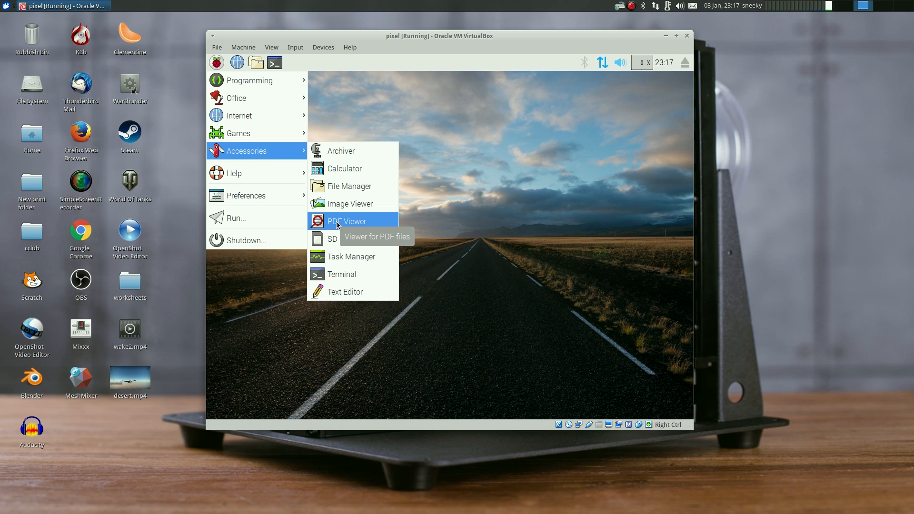
pyautogui.moveTo(342, 243)
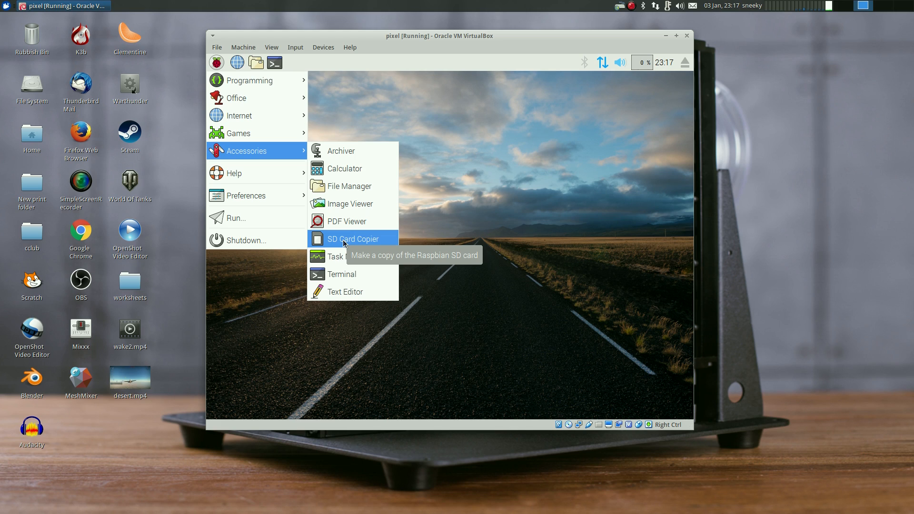
# Launch SD Card Copier from Accessories and close it again
pyautogui.click(346, 238)
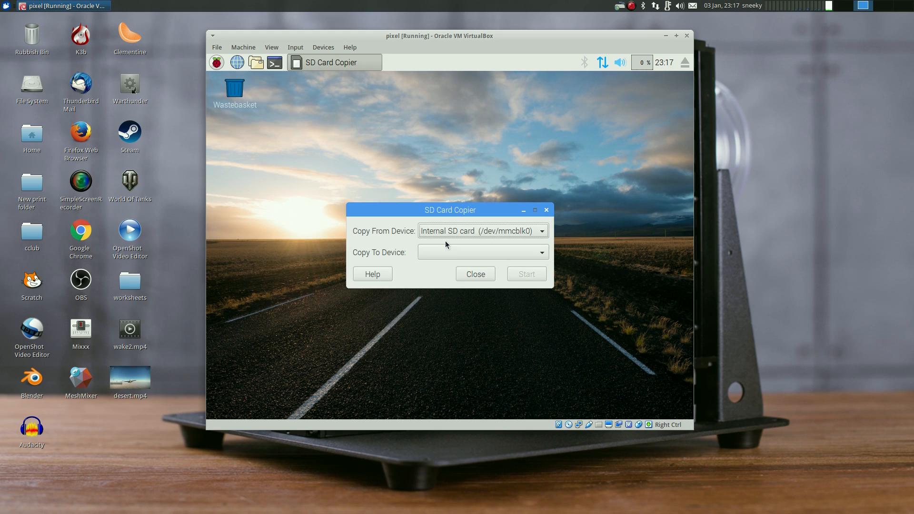
pyautogui.click(474, 275)
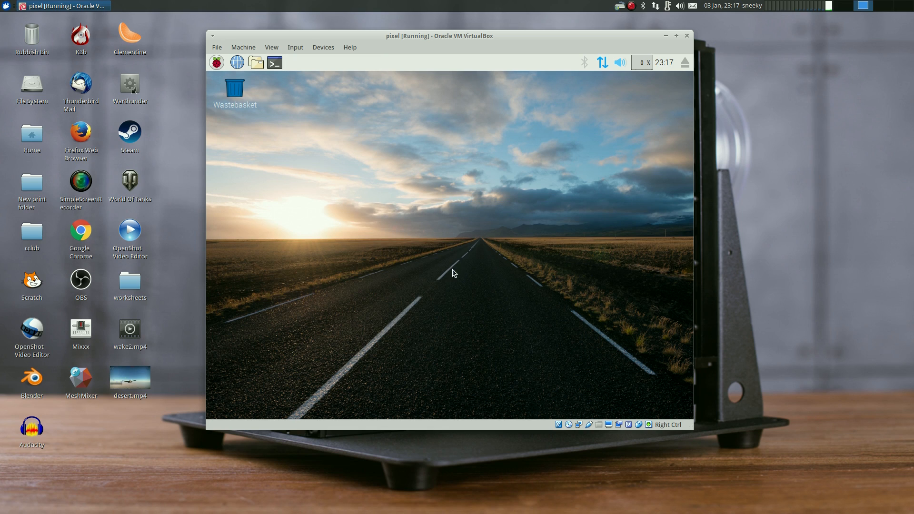
pyautogui.click(216, 62)
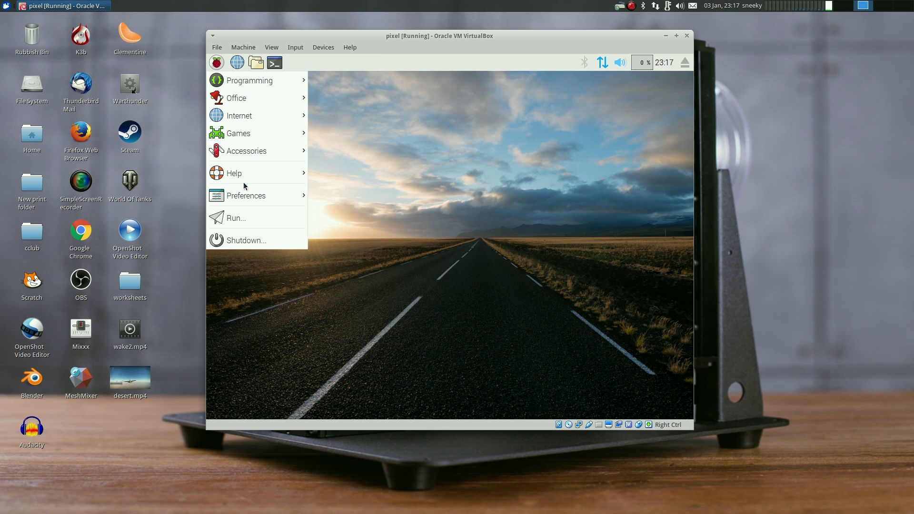
pyautogui.moveTo(246, 195)
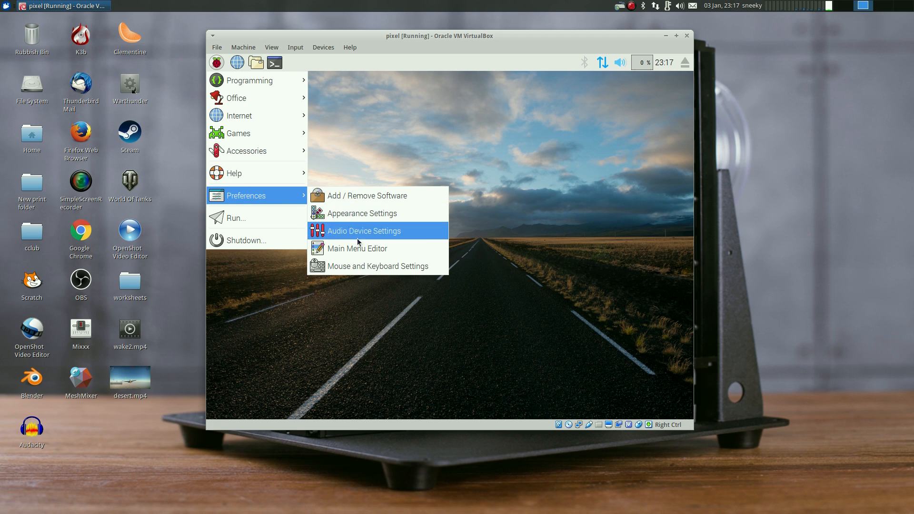
pyautogui.moveTo(365, 266)
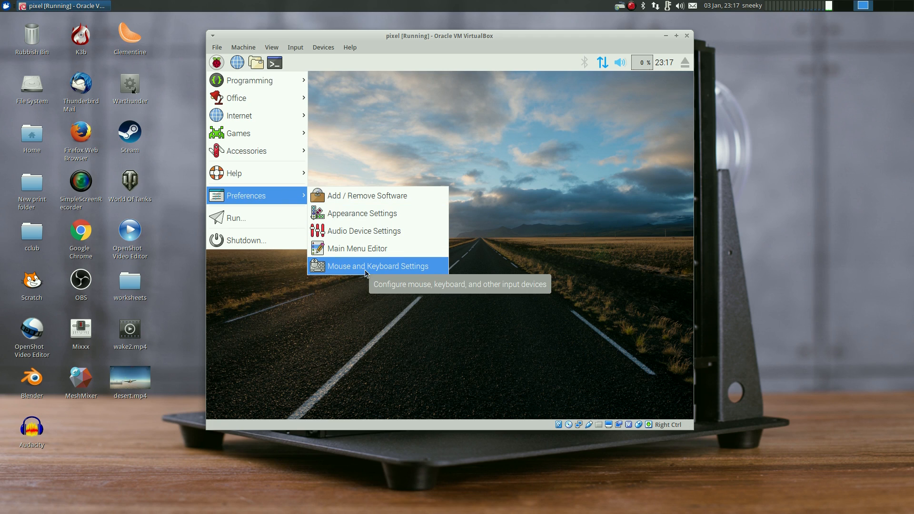
pyautogui.moveTo(356, 248)
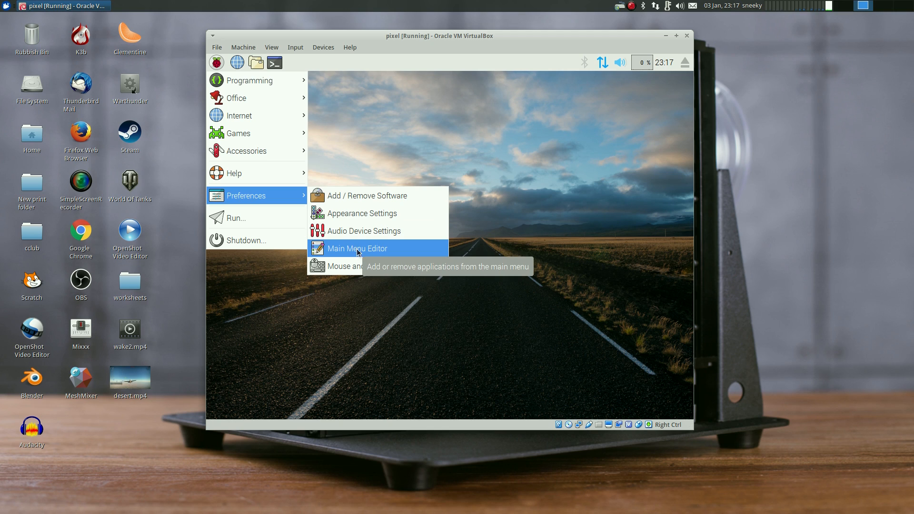
pyautogui.moveTo(361, 213)
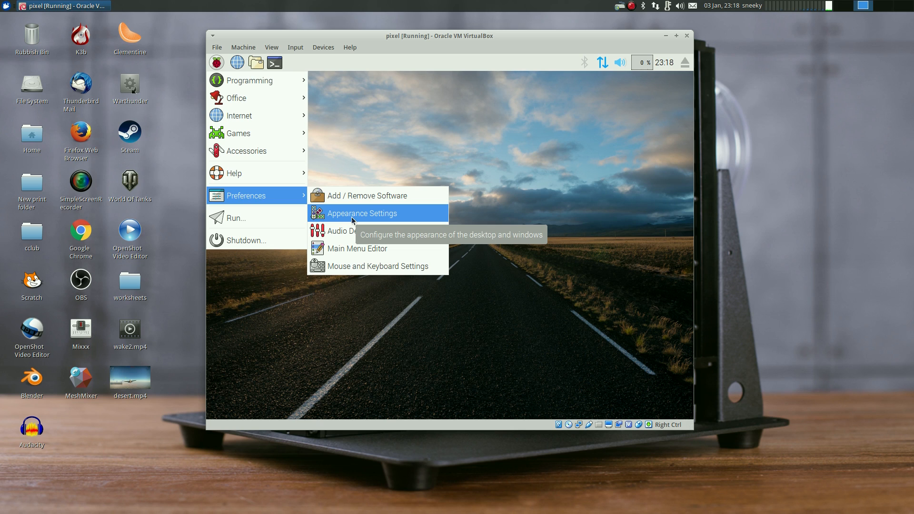
# Launch Add / Remove Software from the Preferences menu
pyautogui.click(372, 195)
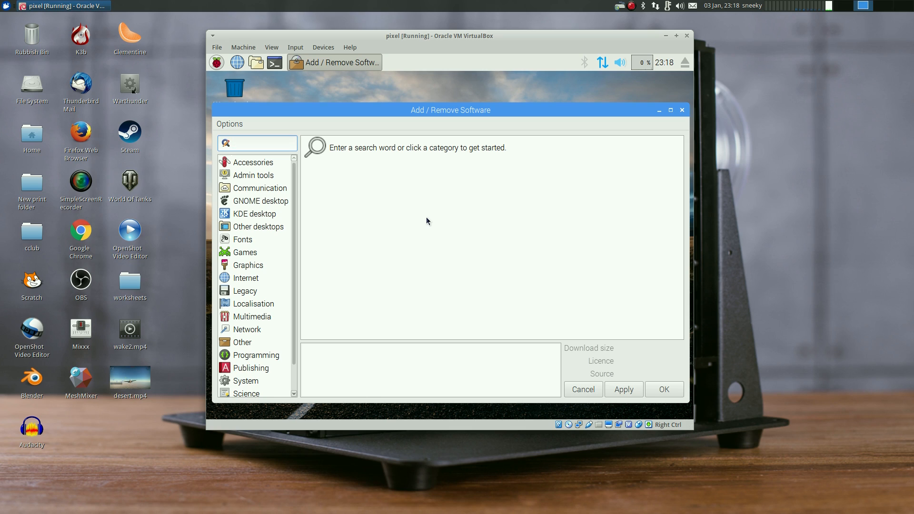
# Search the software installer for 'openshot' packages
pyautogui.click(256, 143)
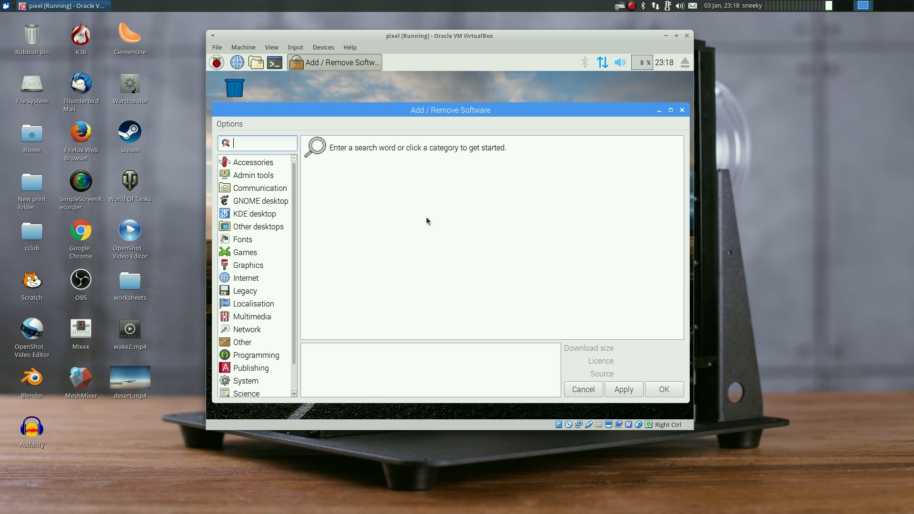
pyautogui.write('op')
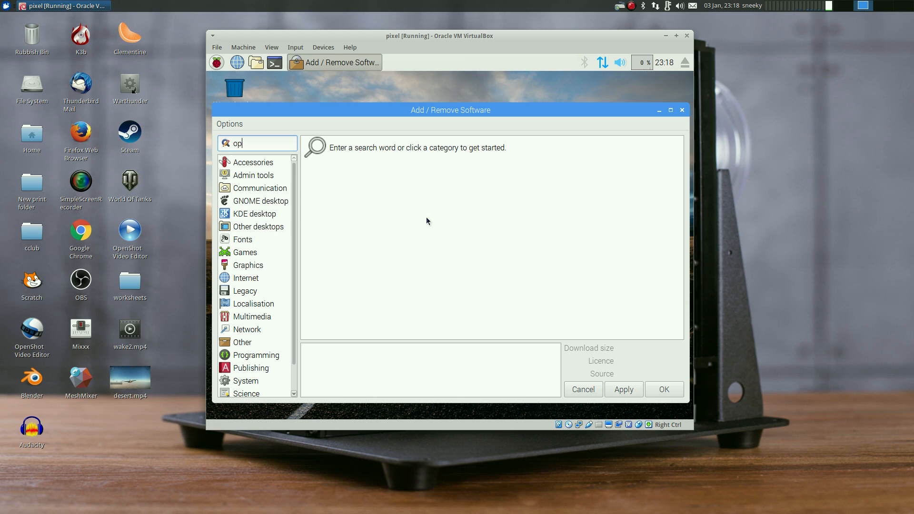
pyautogui.write('en')
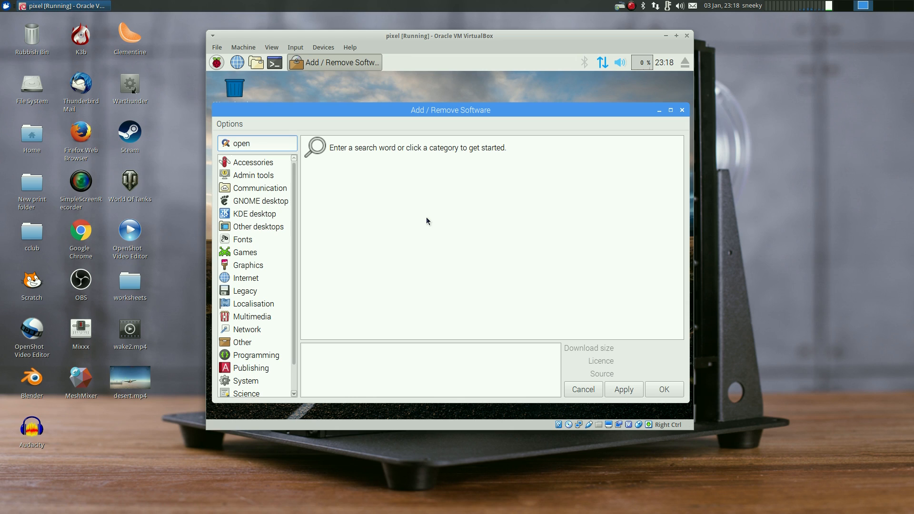
pyautogui.write('openshot')
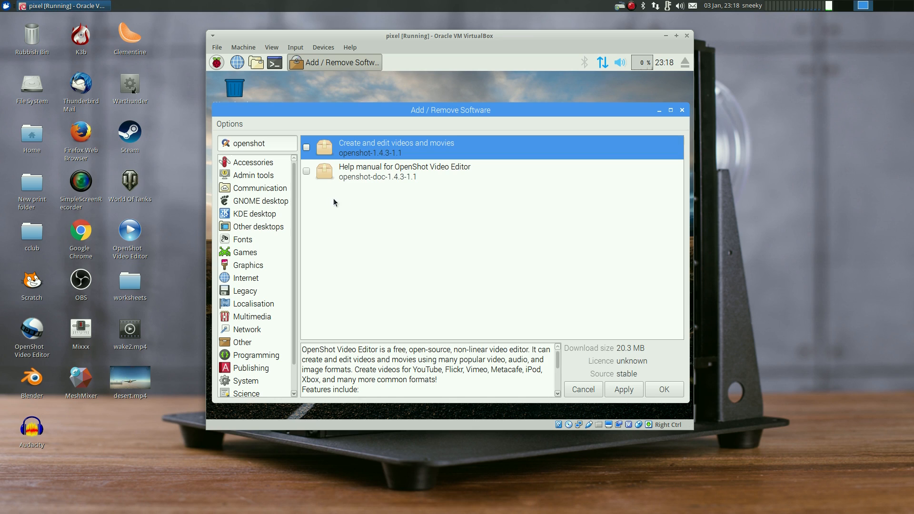
# Clear the search and look up the 'kdenlive' video editor packages
pyautogui.click(257, 144)
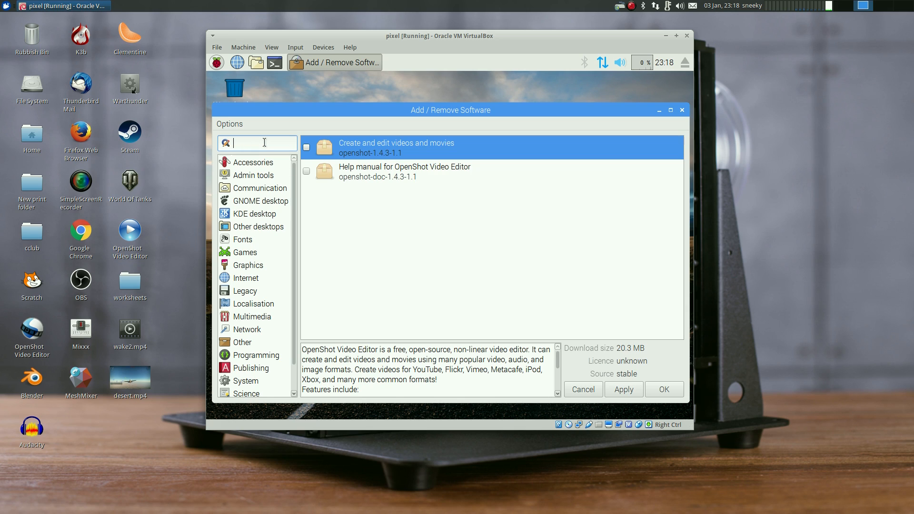
pyautogui.write('kdenlive')
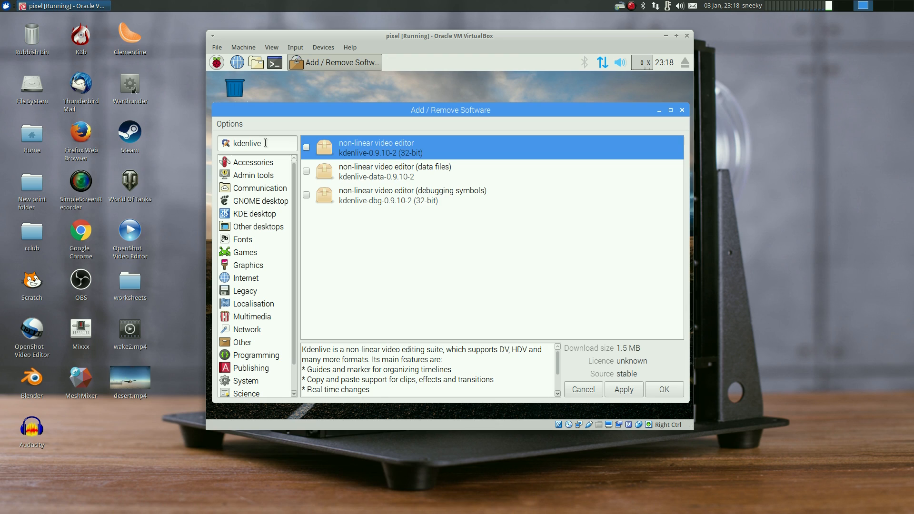
pyautogui.press('BackSpace')
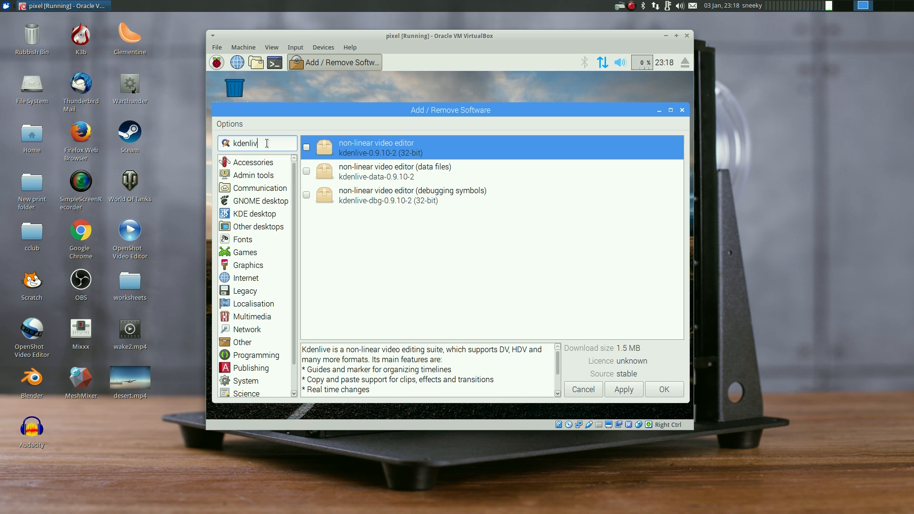
# Clear the software search box and search for 'clementine', fixing the 'clememtine' typo
pyautogui.click(257, 143)
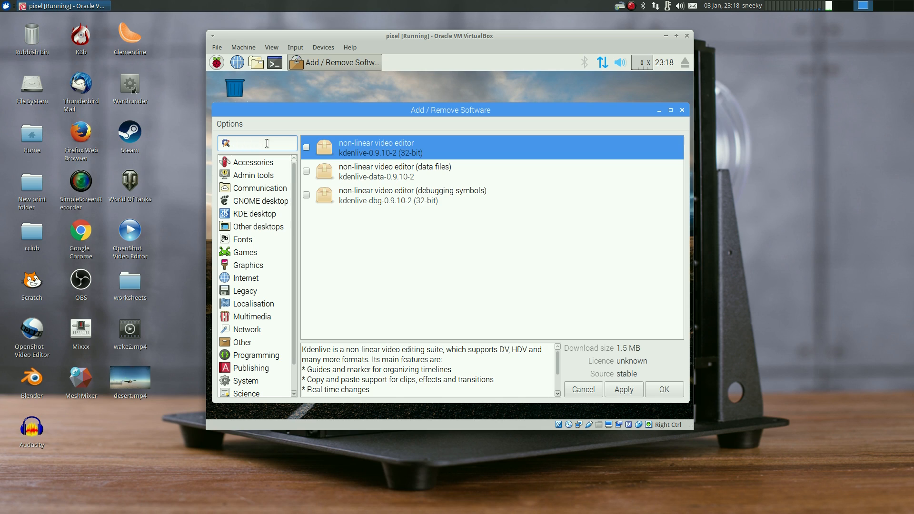
pyautogui.click(256, 143)
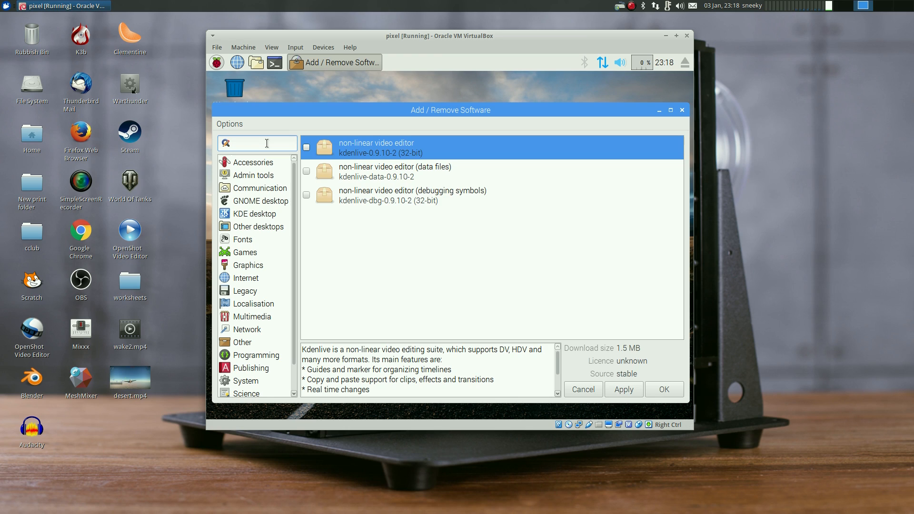
pyautogui.click(257, 143)
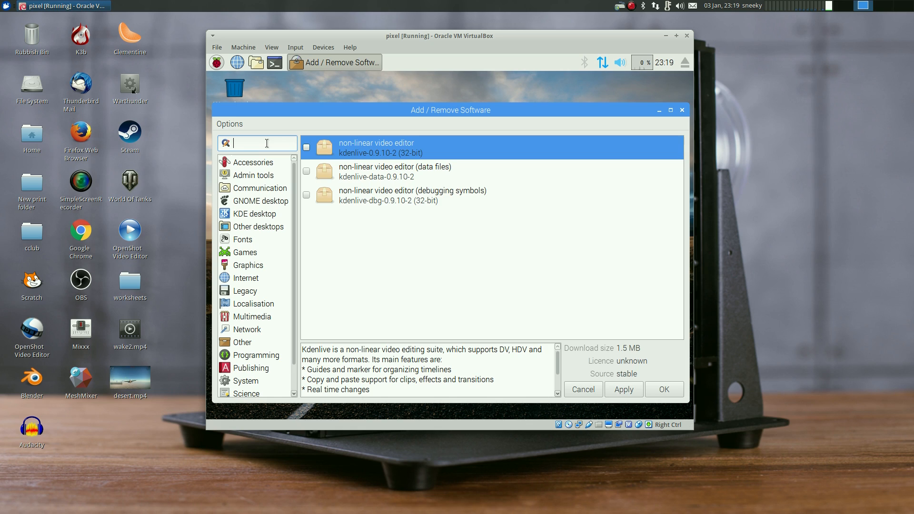
pyautogui.write('cleme')
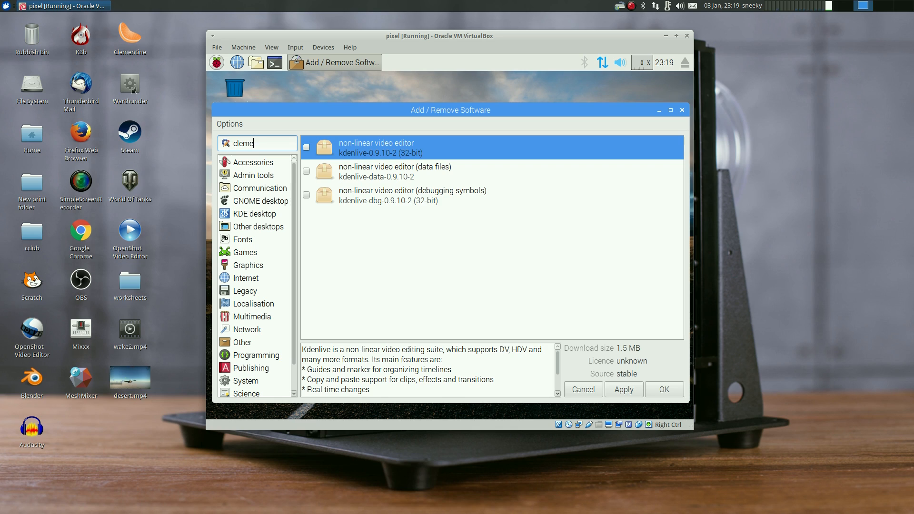
pyautogui.write('mtine')
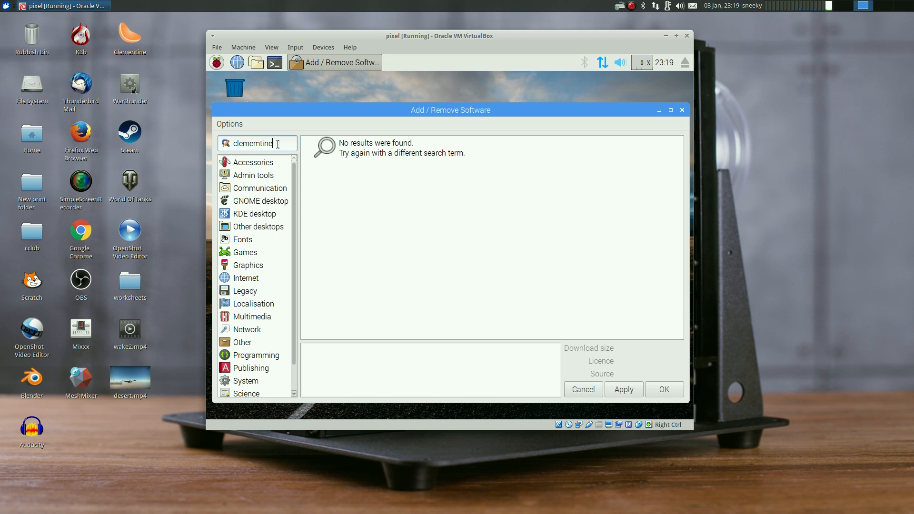
pyautogui.press('Backspace')
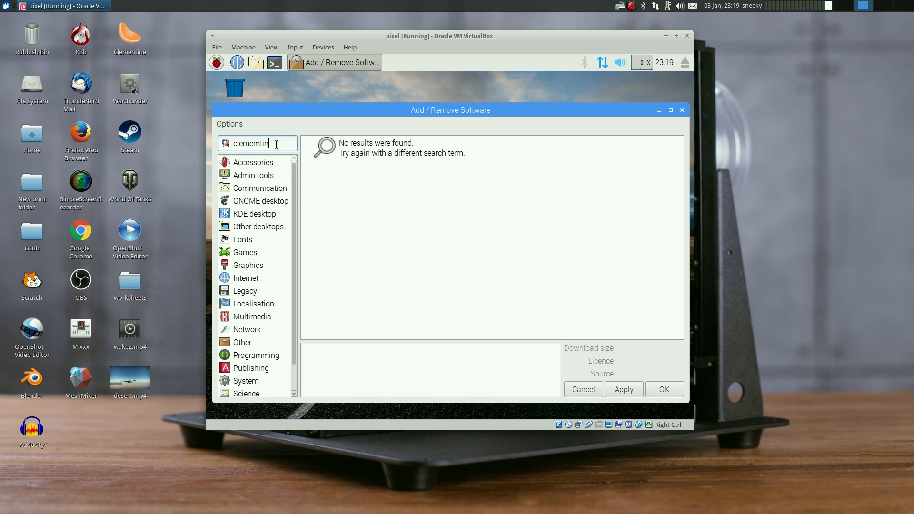
pyautogui.press('BackSpace')
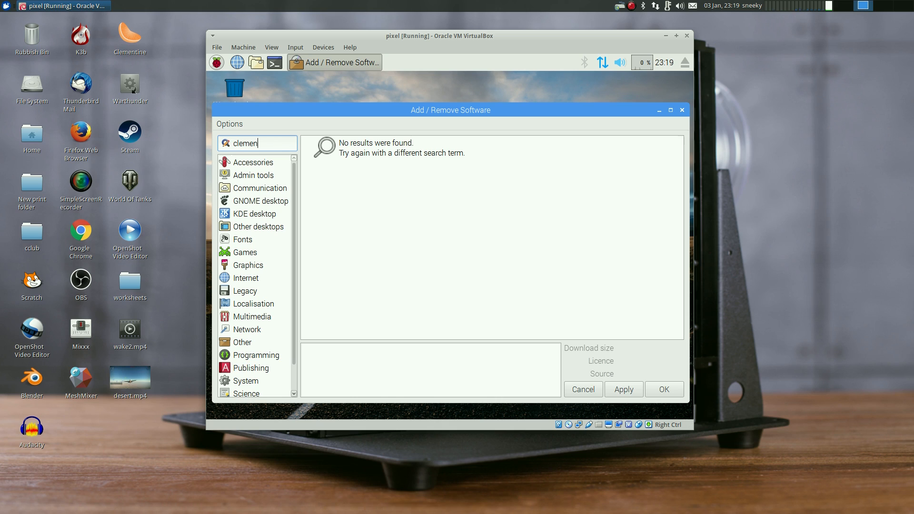
pyautogui.write('tine')
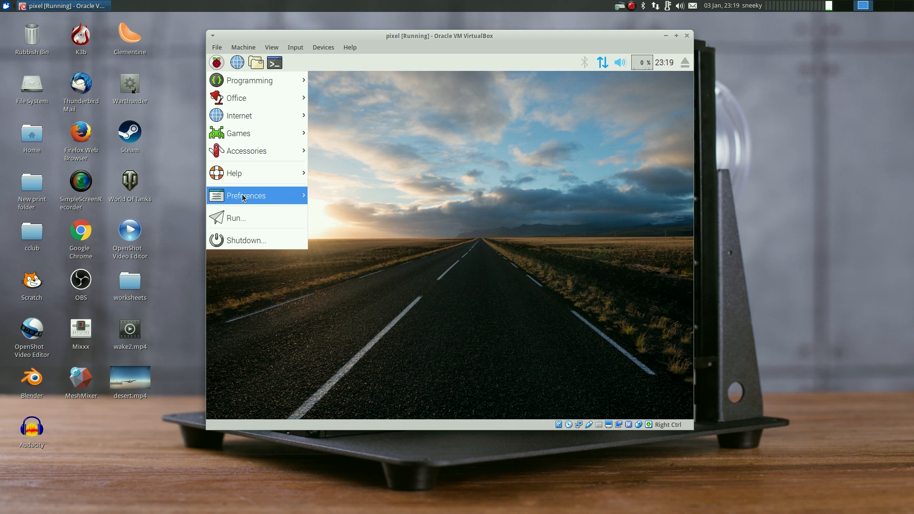
pyautogui.moveTo(462, 170)
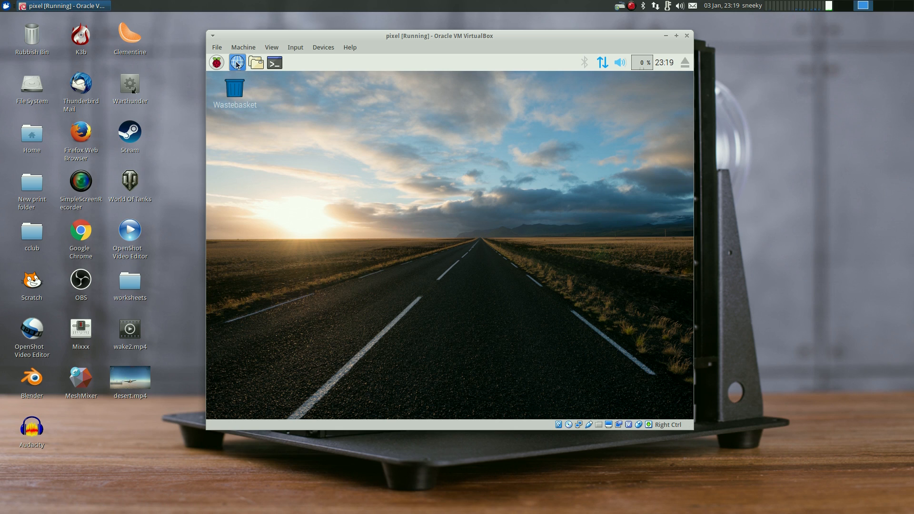
# Launch Chromium from the taskbar's web browser icon
pyautogui.click(236, 62)
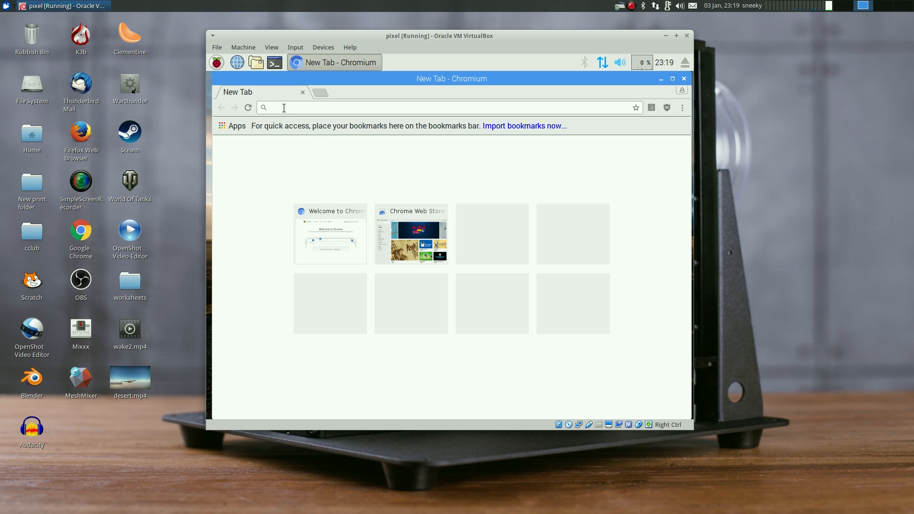
# Search the web for 'scratch' and open the scratch.mit.edu result
pyautogui.write('scratch&t=raspberrypi&ia=web')
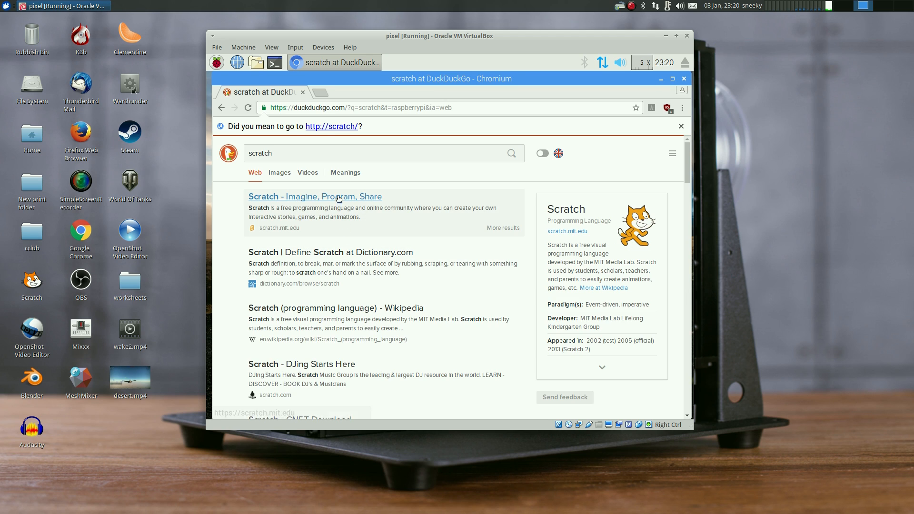
pyautogui.click(315, 196)
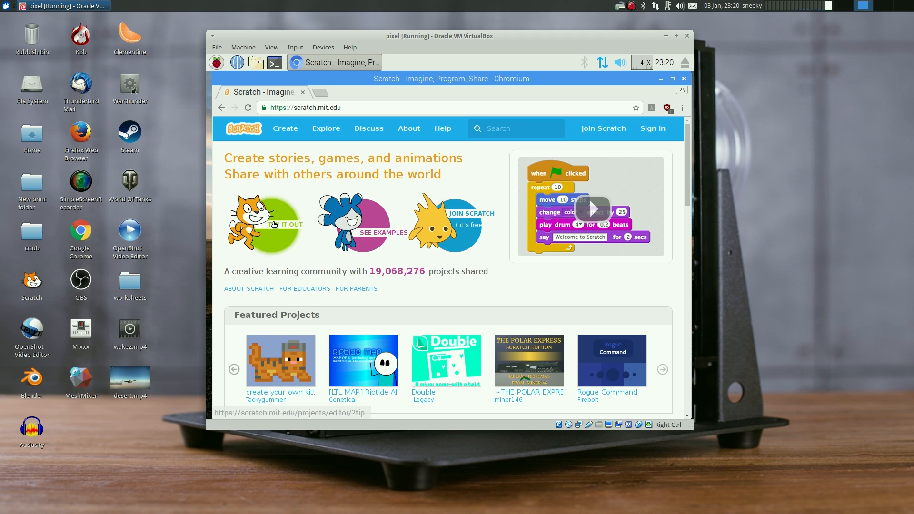
# Start a new project with Try It Out and allow the blocked Flash plugin to run
pyautogui.click(273, 224)
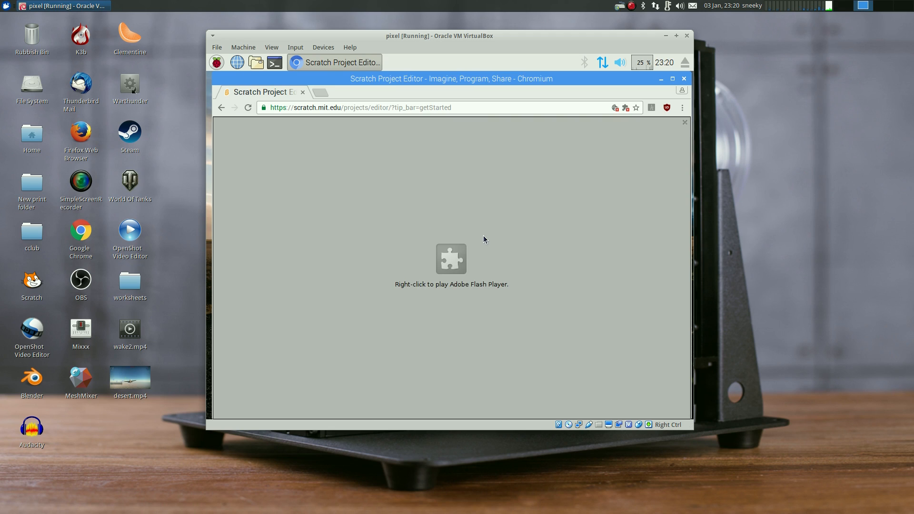
pyautogui.rightClick(450, 259)
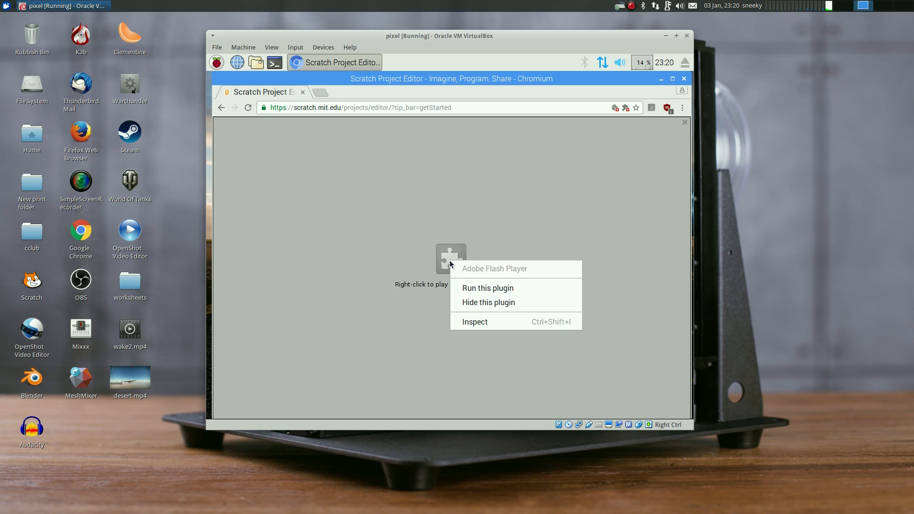
pyautogui.moveTo(487, 287)
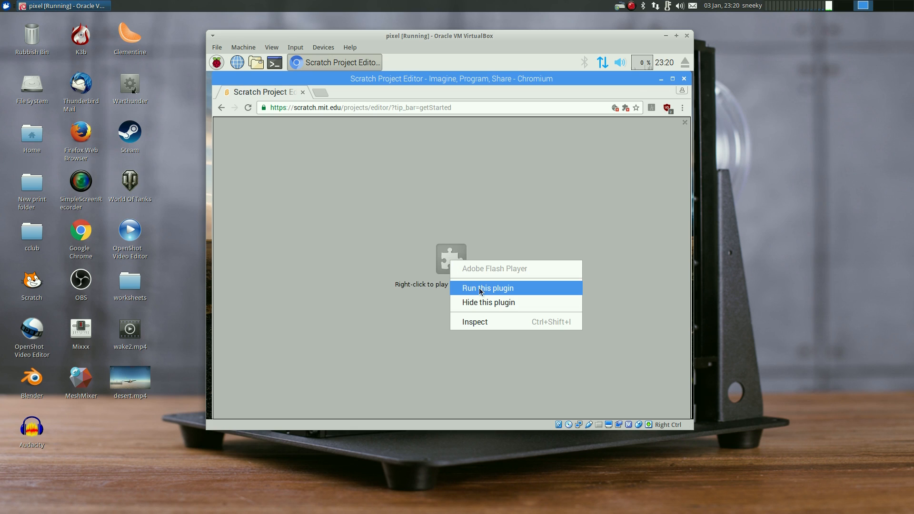
pyautogui.click(488, 288)
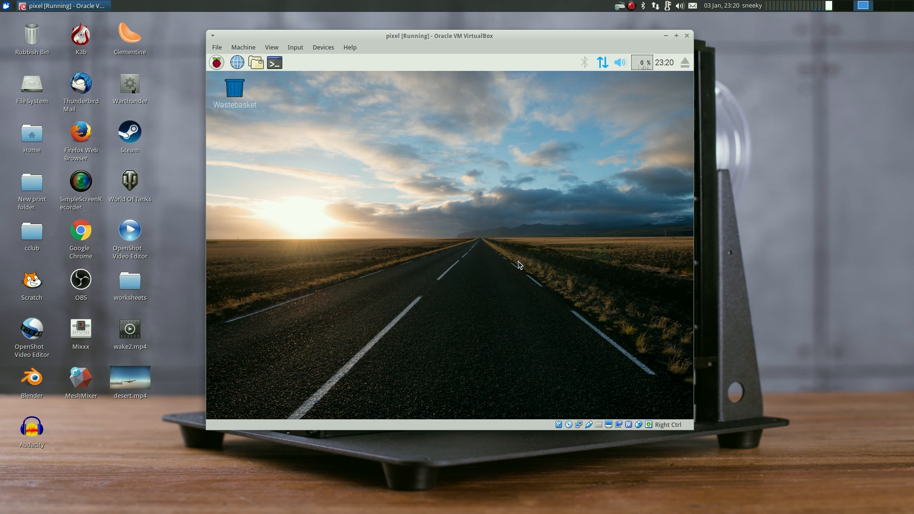
pyautogui.moveTo(327, 320)
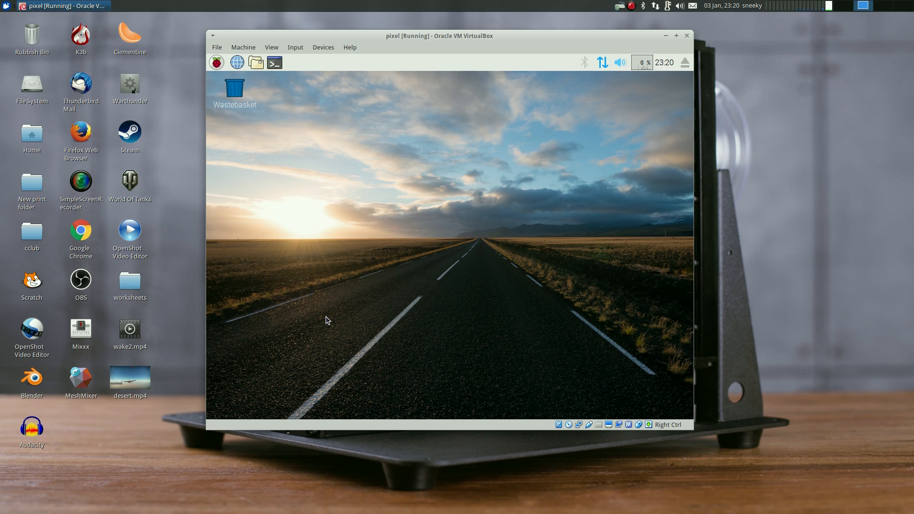